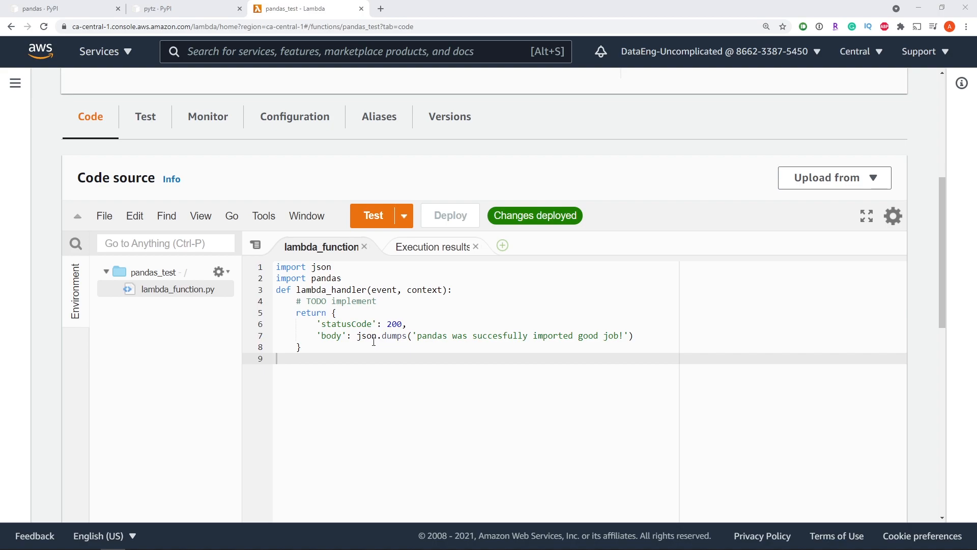
mouse_move(364, 339)
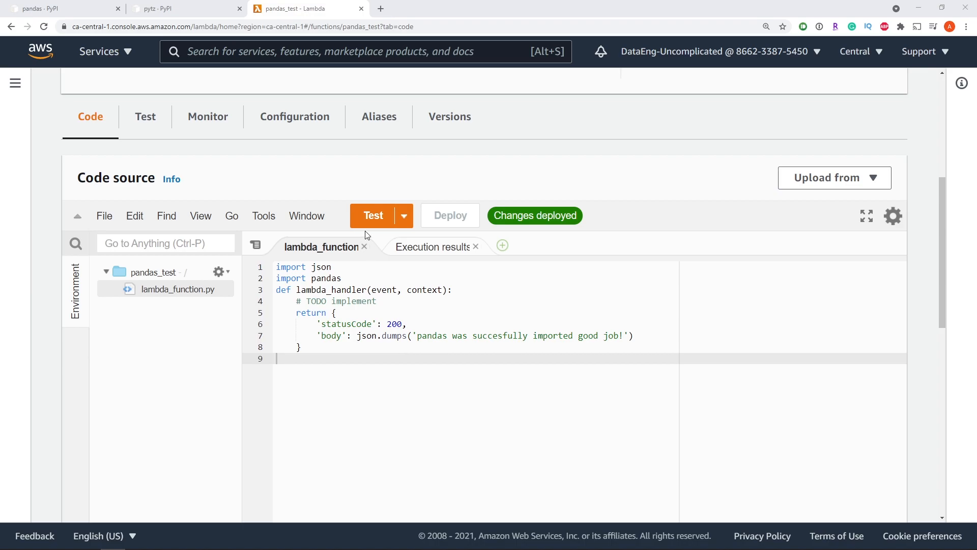
Test pandas_test, see the "No module named 'pandas'" error, and confirm the Python 3.7 runtime.
click(373, 215)
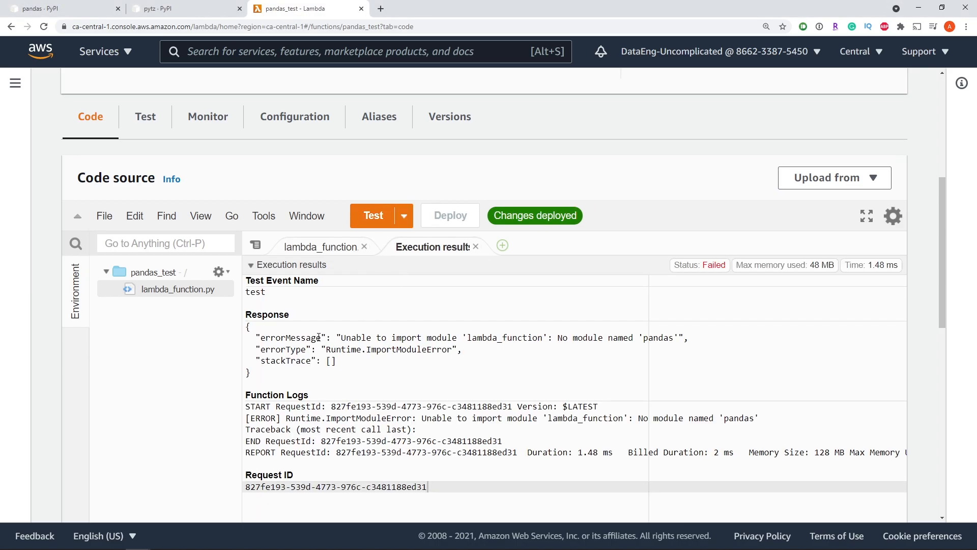
mouse_move(408, 339)
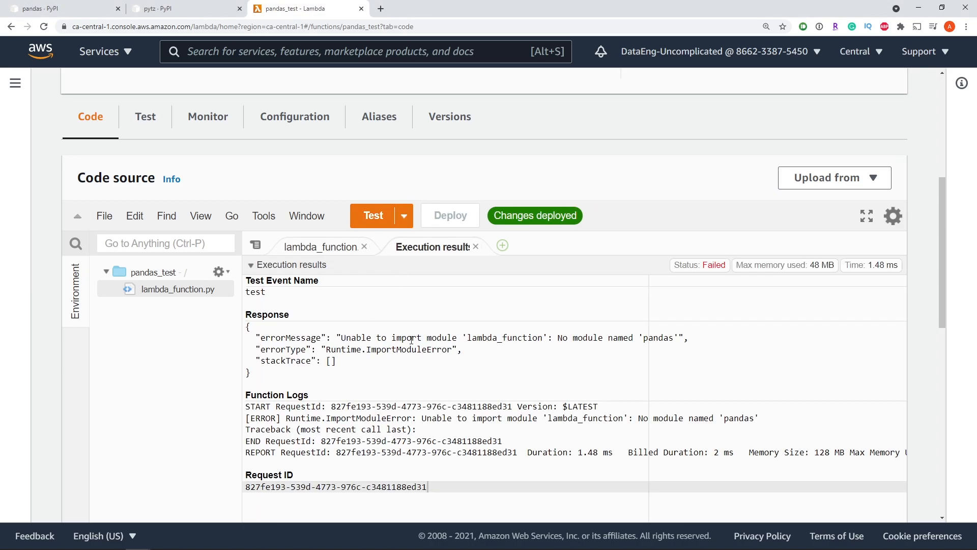
mouse_move(597, 344)
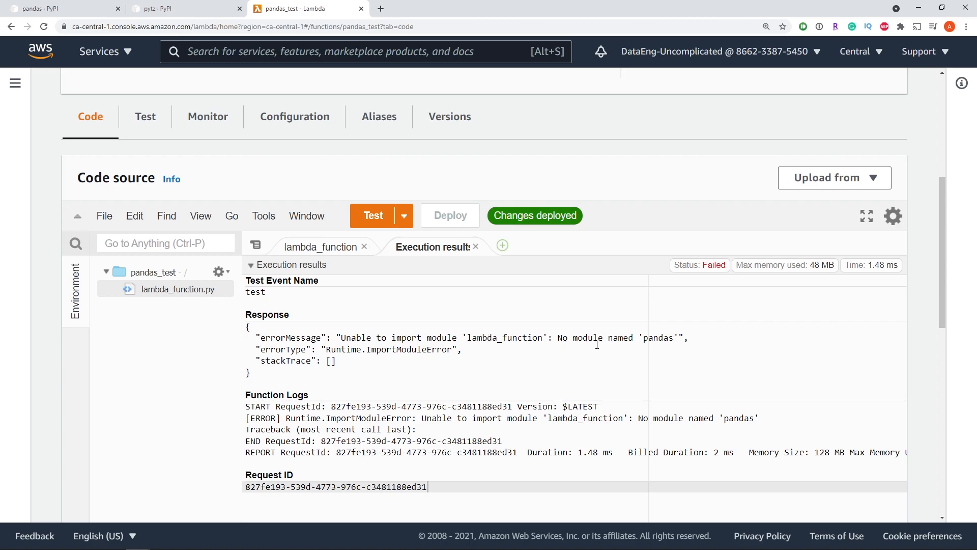
click(320, 246)
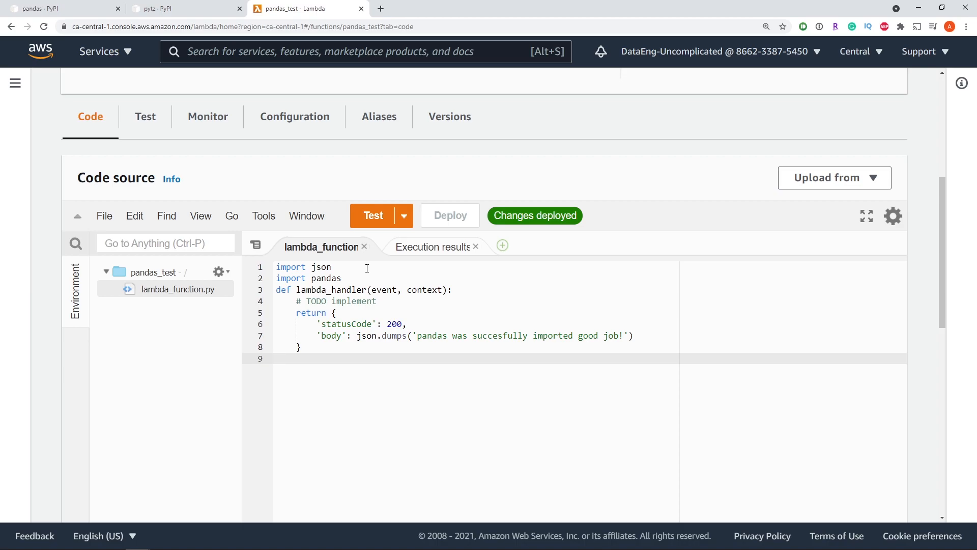
scroll(down, 3)
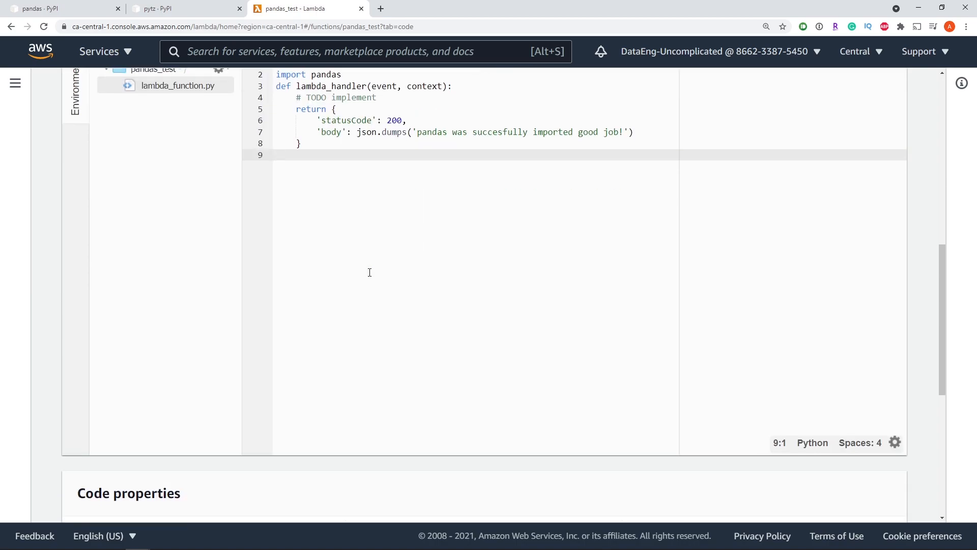
scroll(down, 3)
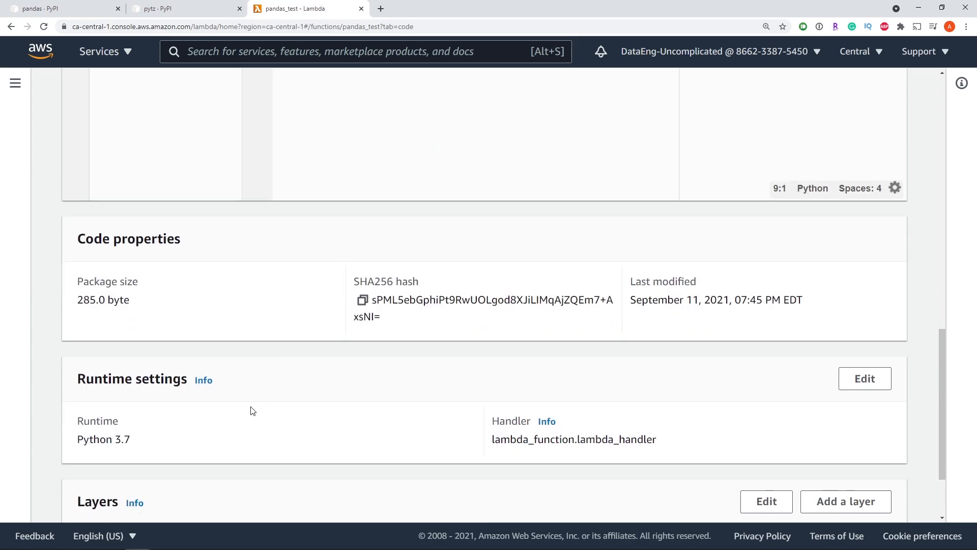
scroll(up, 3)
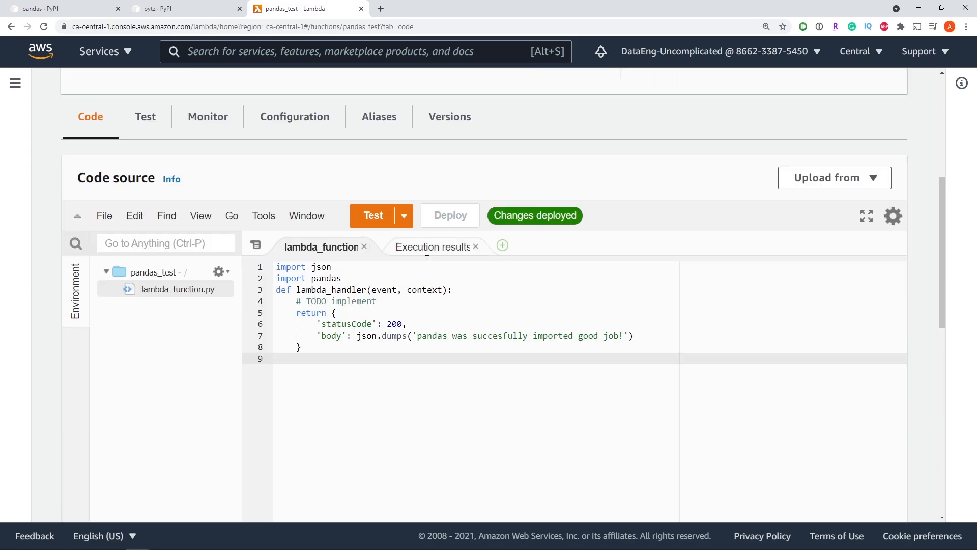
Download the pandas 1.3.2 cp37 manylinux x86_64 wheel and the pytz 2021.1 wheel.
click(62, 9)
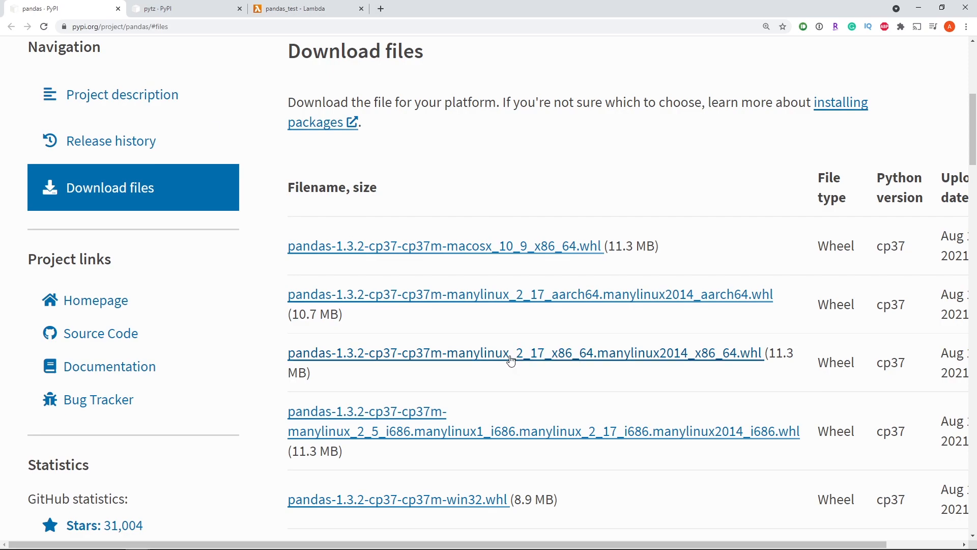
mouse_move(480, 545)
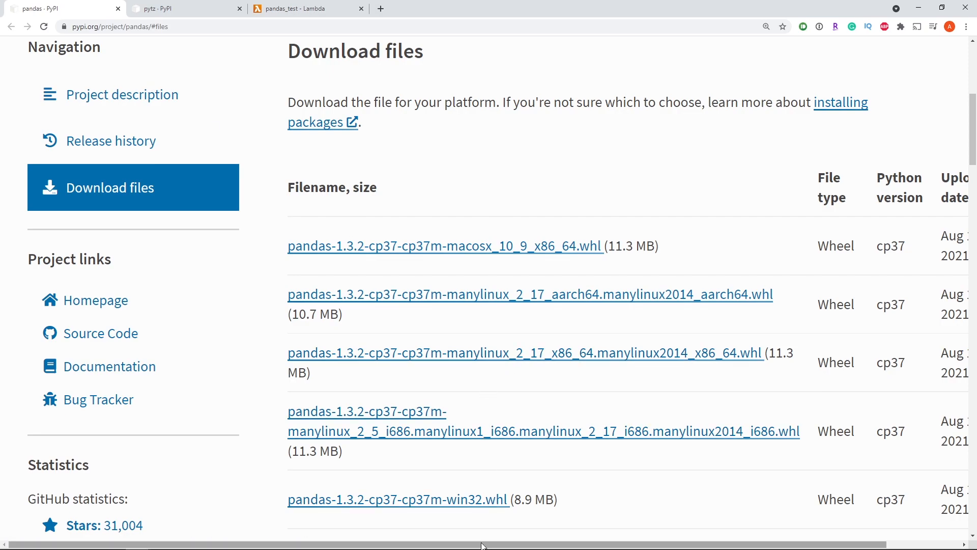
scroll(right, 3)
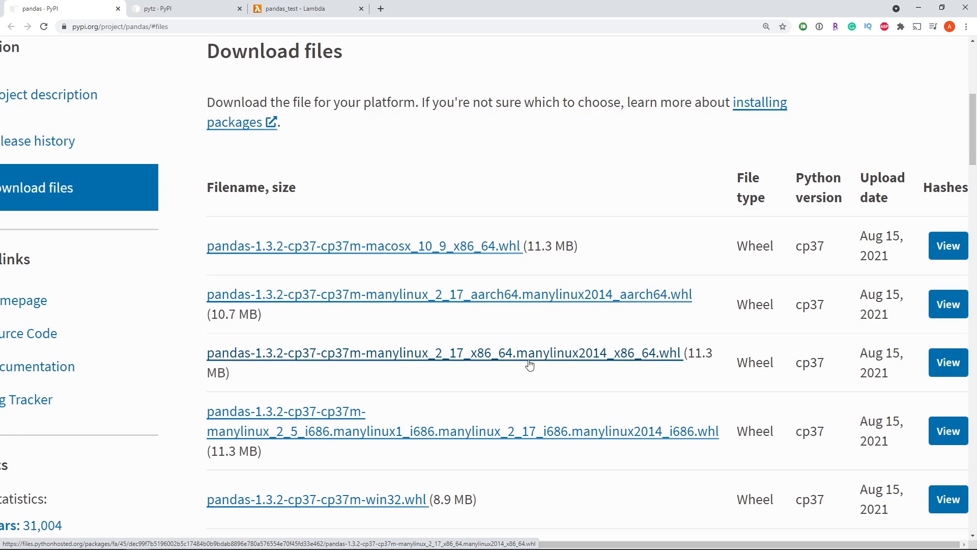
mouse_move(797, 365)
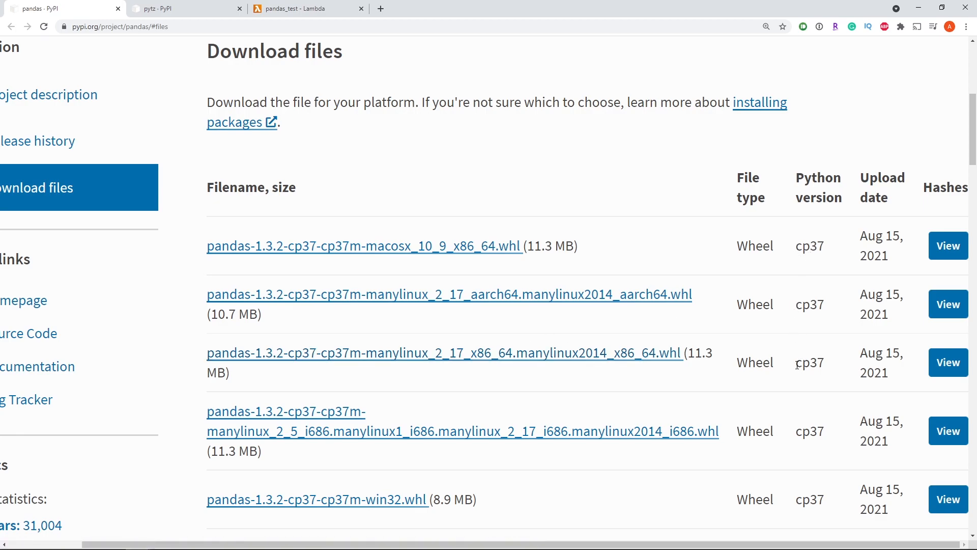
mouse_move(818, 353)
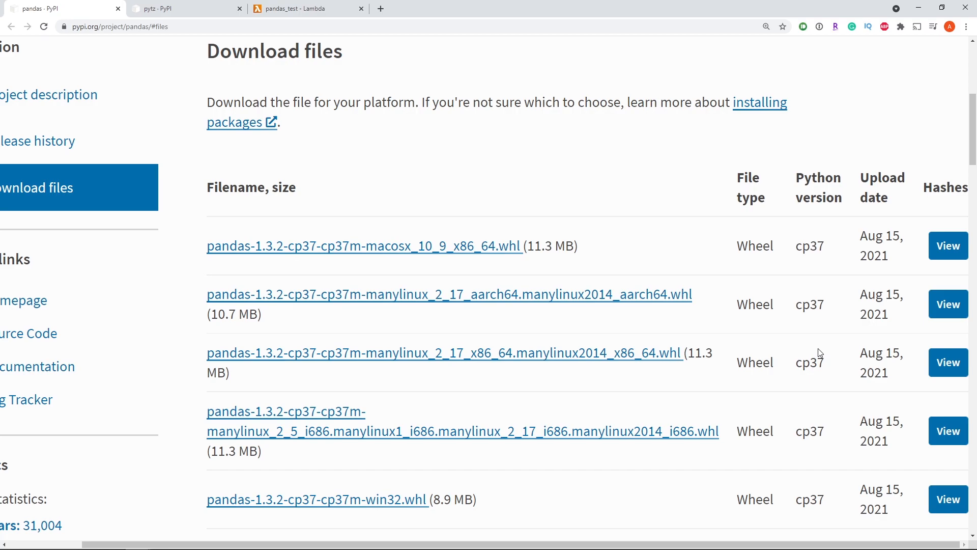
mouse_move(644, 333)
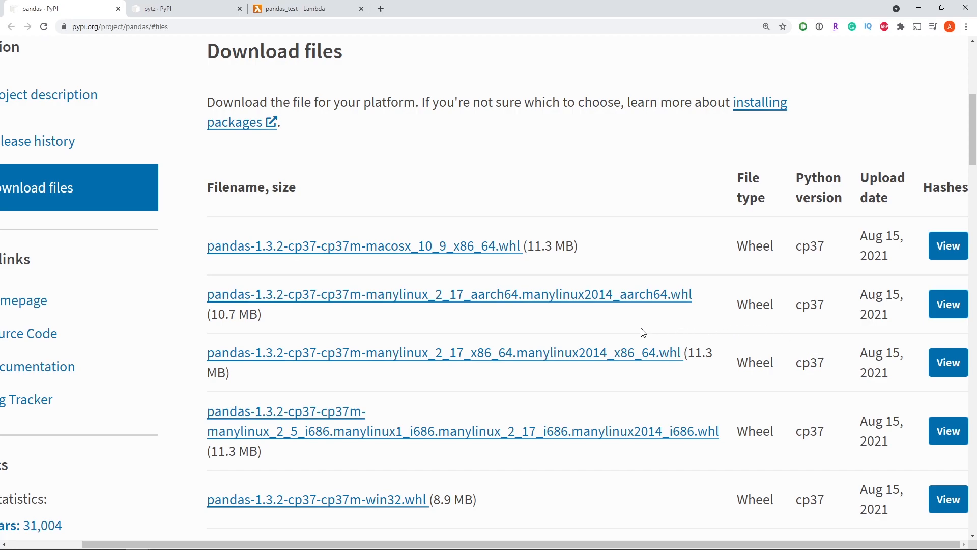
mouse_move(622, 363)
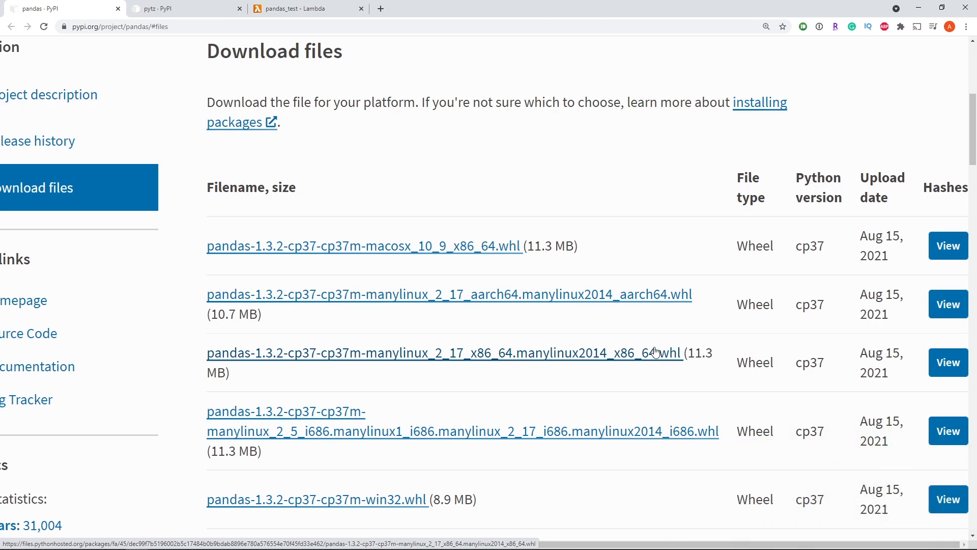
mouse_move(653, 355)
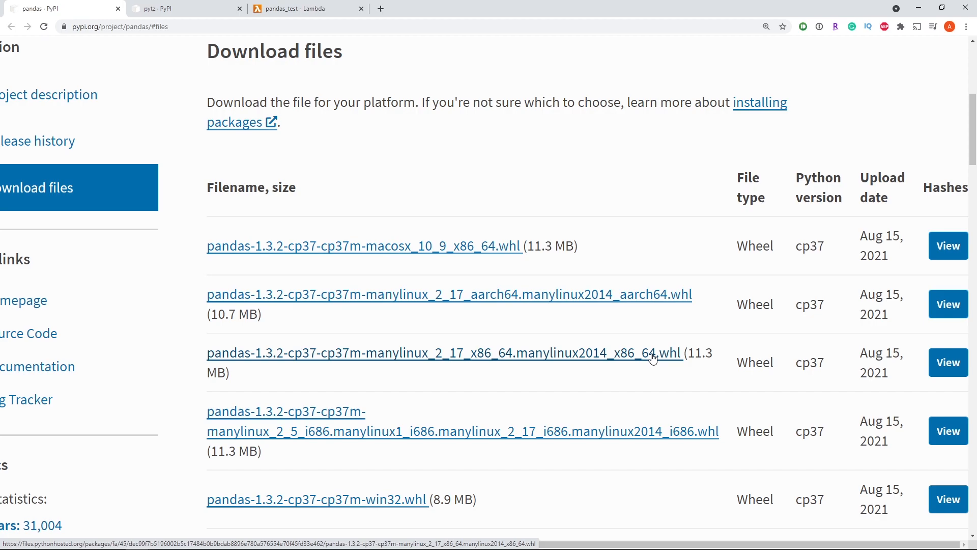
mouse_move(602, 360)
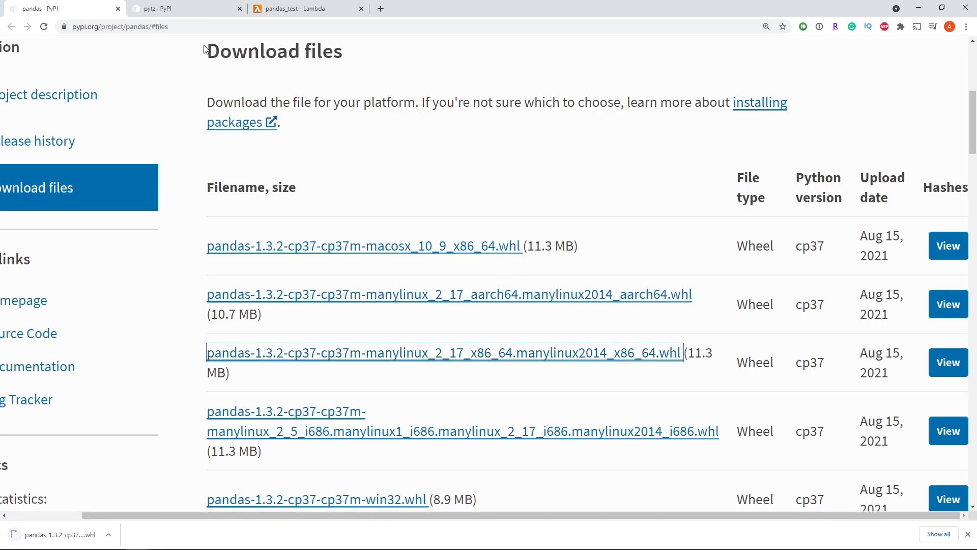
click(180, 8)
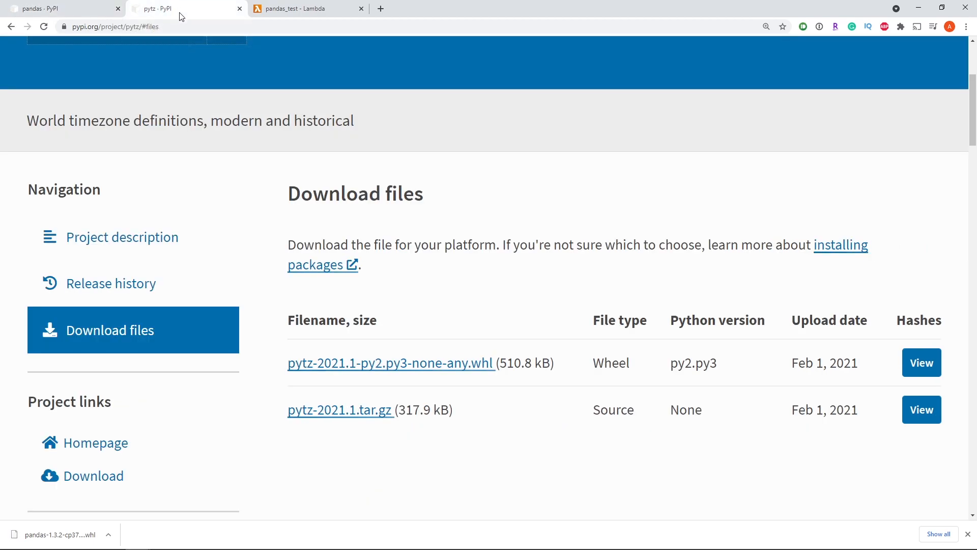
mouse_move(509, 275)
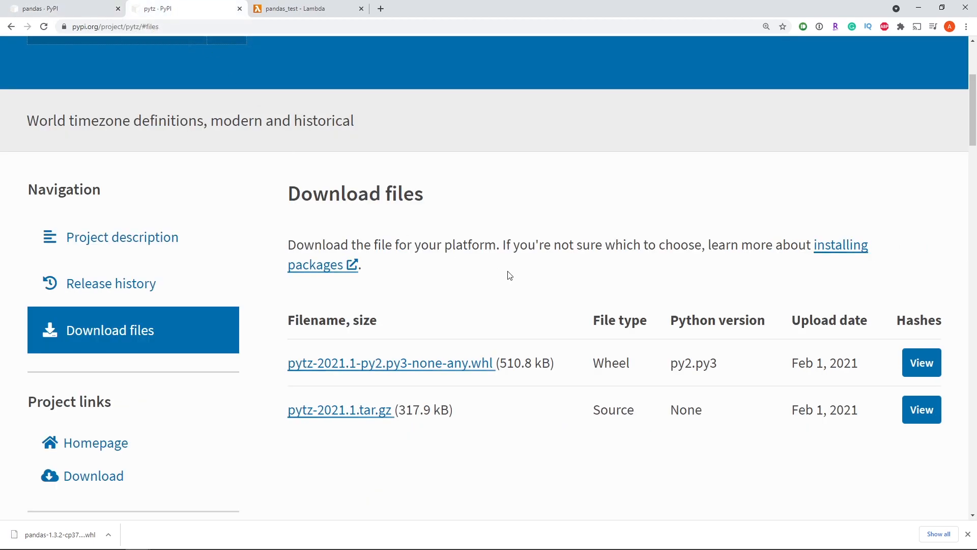
mouse_move(341, 379)
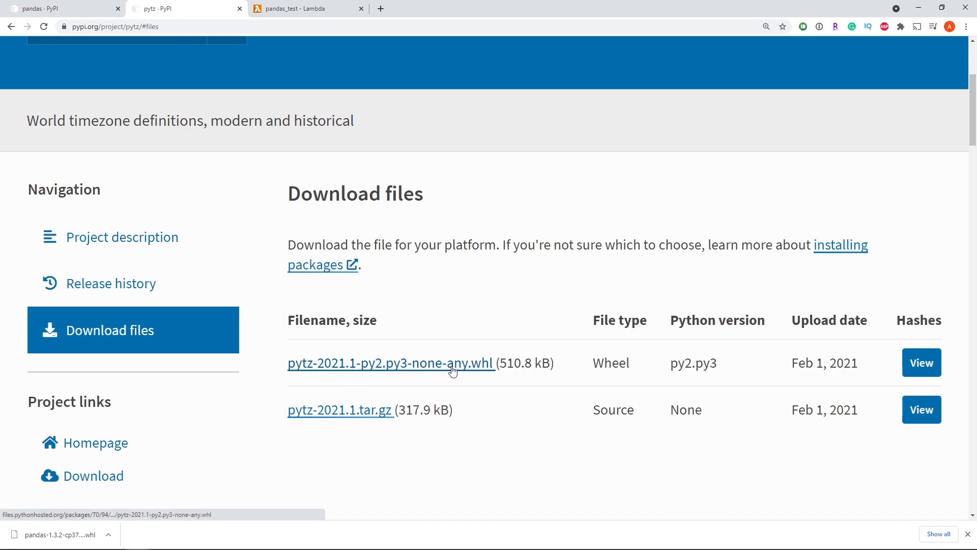
click(391, 363)
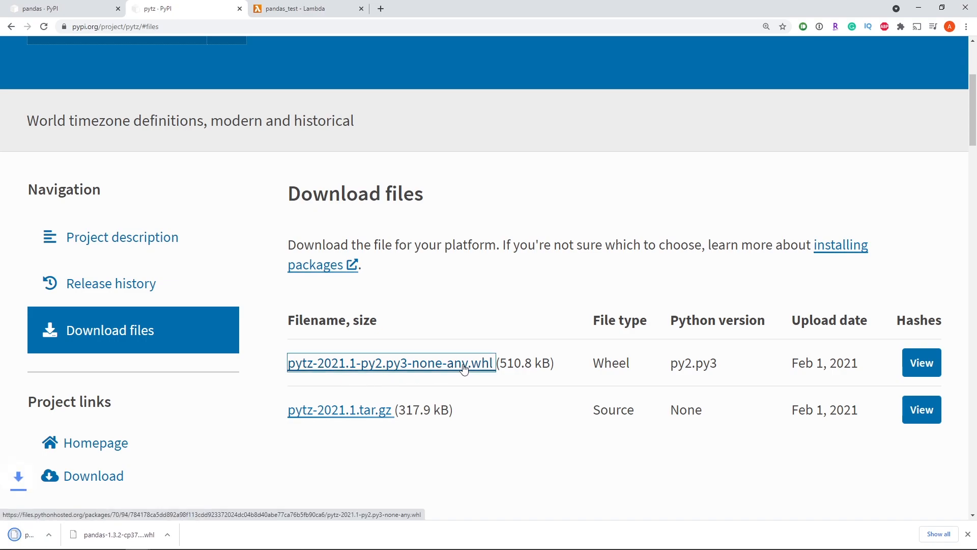
scroll(up, 3)
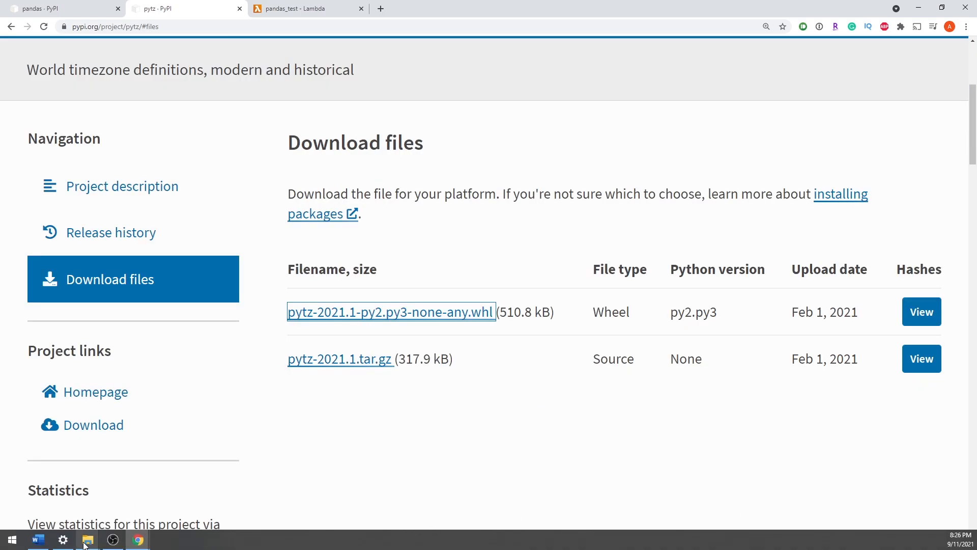
Confirm python_libraries holds the awswrangler layer zip plus the pandas and pytz wheels.
click(87, 538)
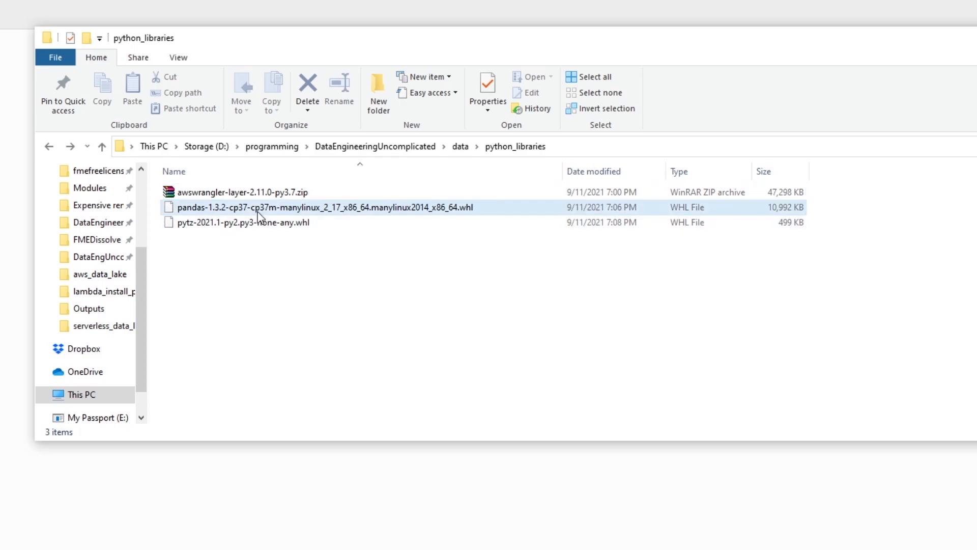
click(324, 208)
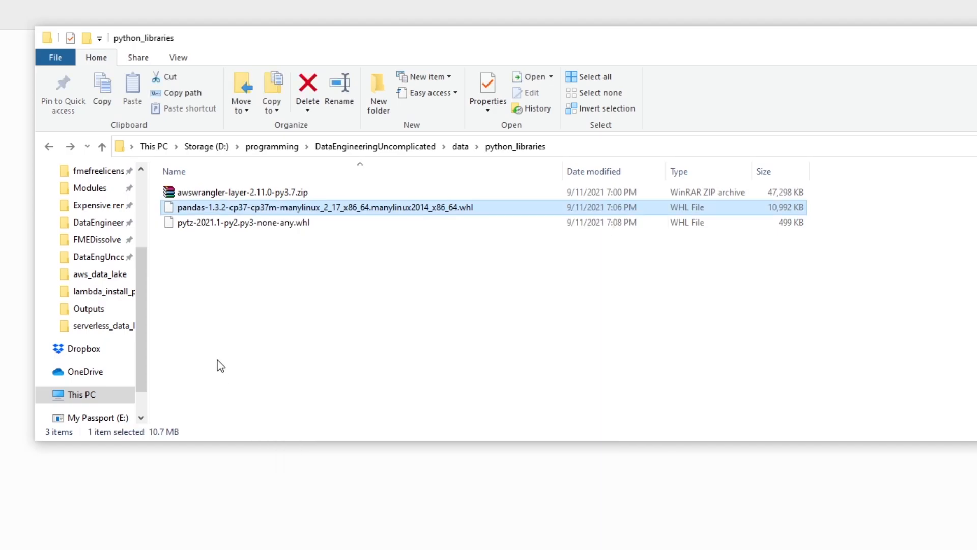
right_click(236, 192)
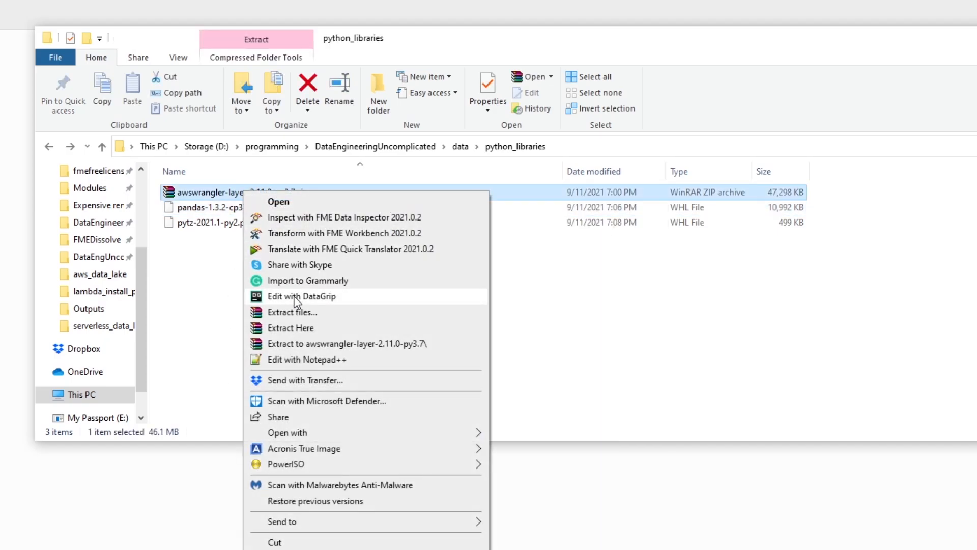
click(214, 311)
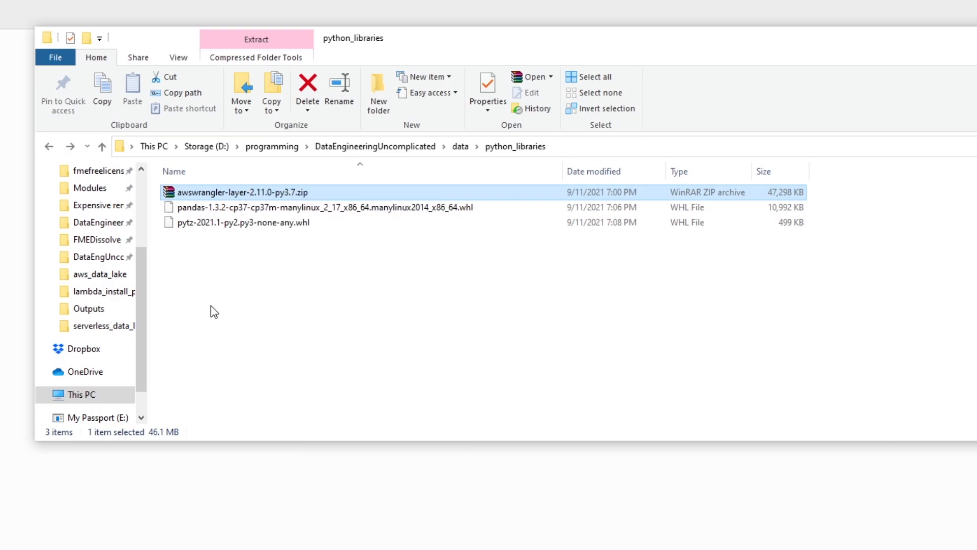
click(283, 289)
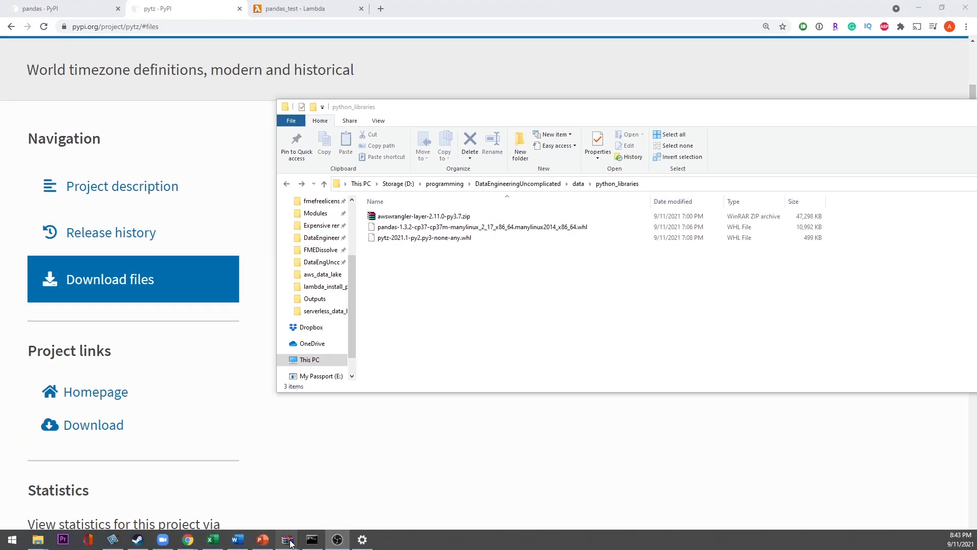
Install the wheel tool with 'pip install wheel' in Command Prompt.
click(286, 539)
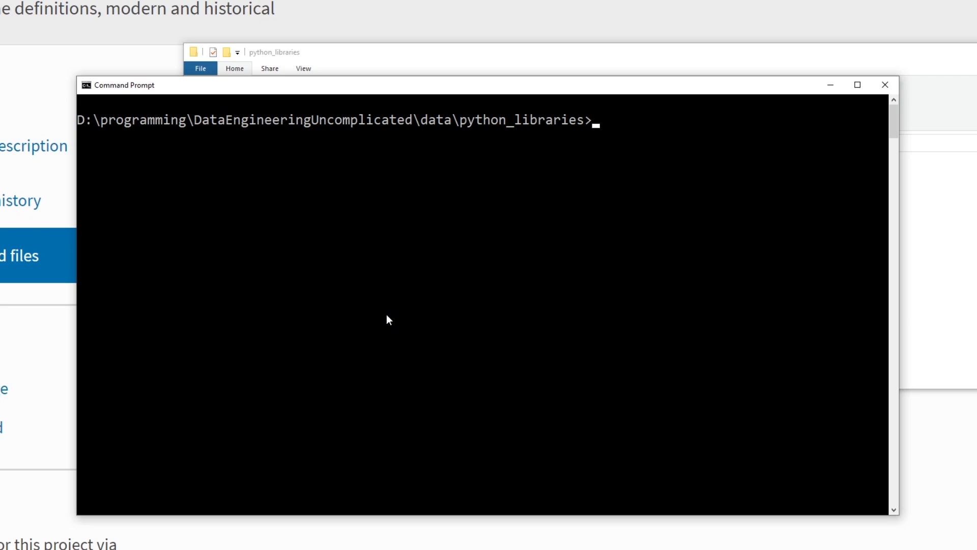
text(pip install whe)
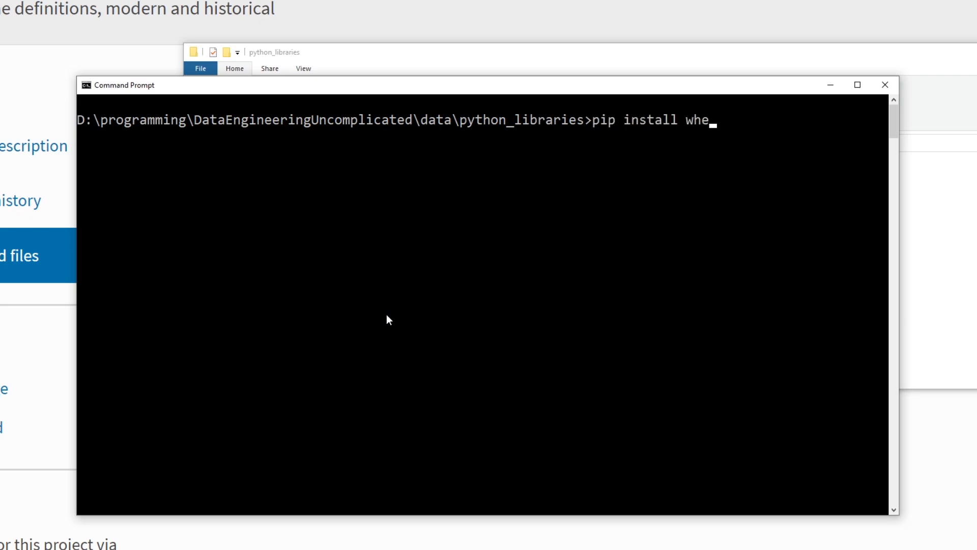
text(el)
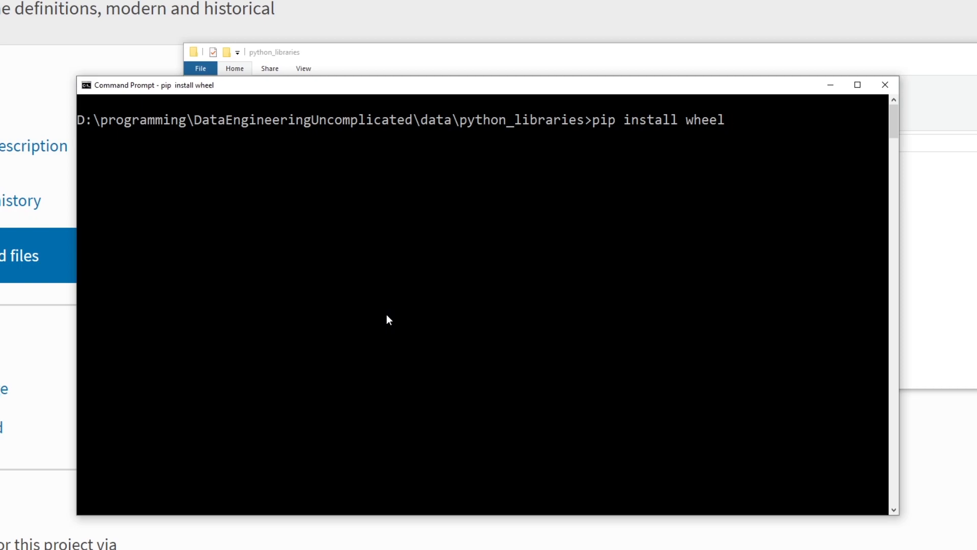
key(Return)
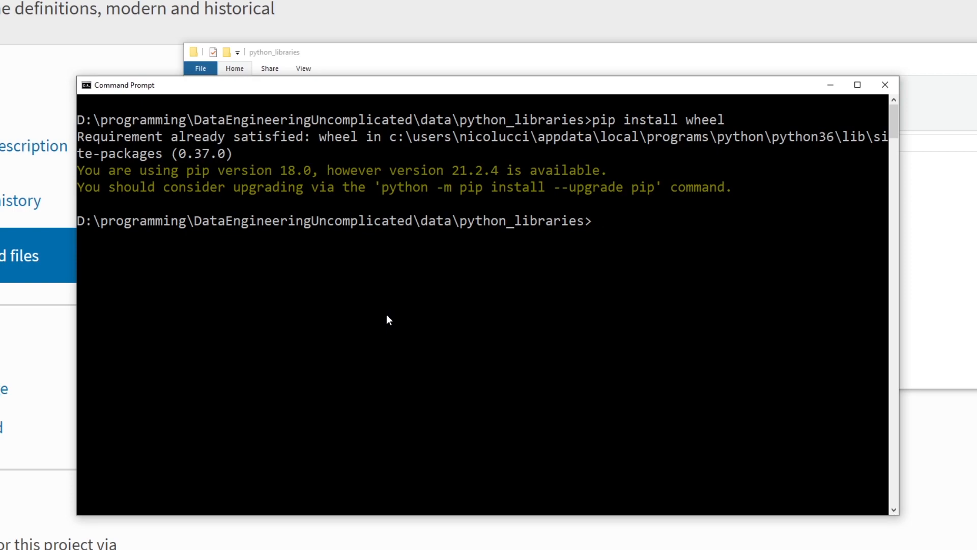
Unpack the pandas 1.3.2 wheel with 'wheel unpack'.
text(wh)
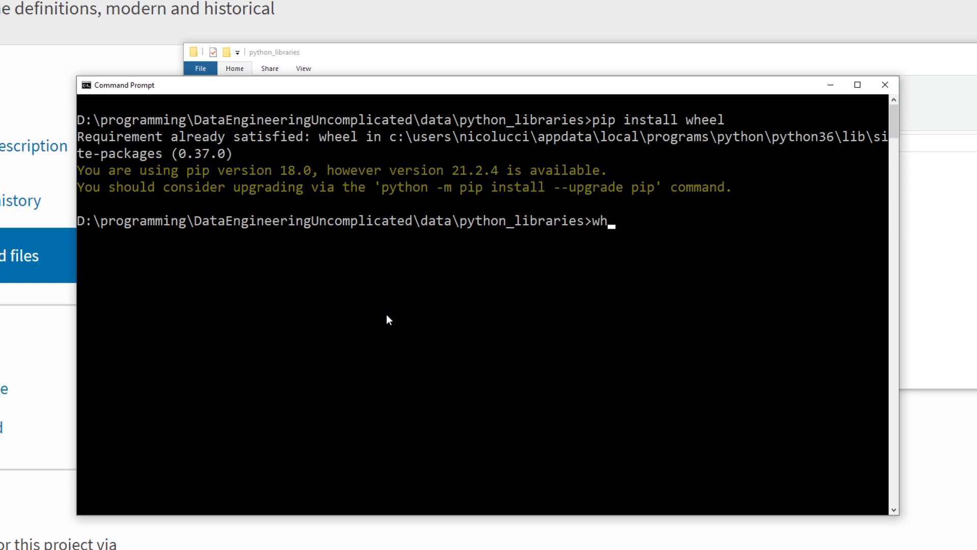
text(eel unpack pandas-1.3.2-cp37-cp37m-manylinux_2_17_x86_64.manylinux2014_x86_64.whl)
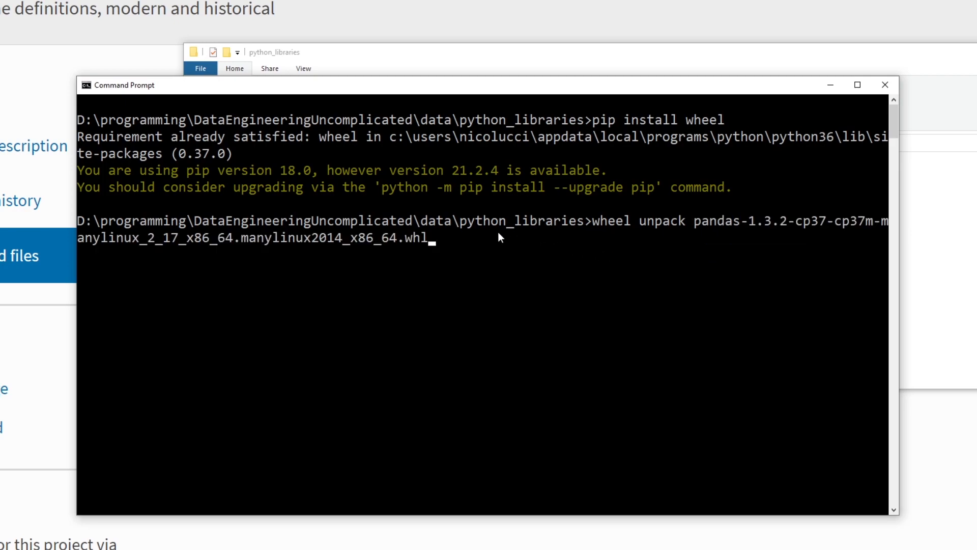
mouse_move(592, 228)
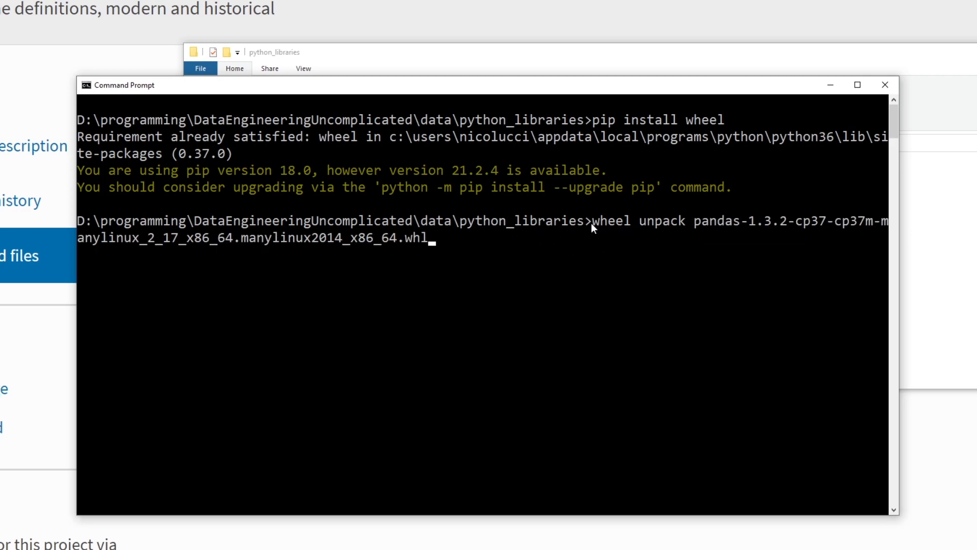
mouse_move(553, 226)
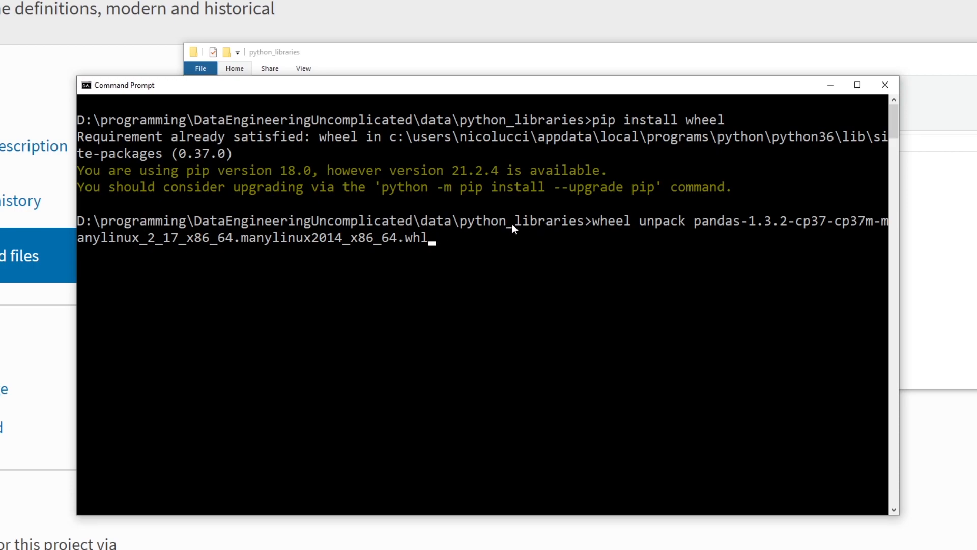
mouse_move(583, 227)
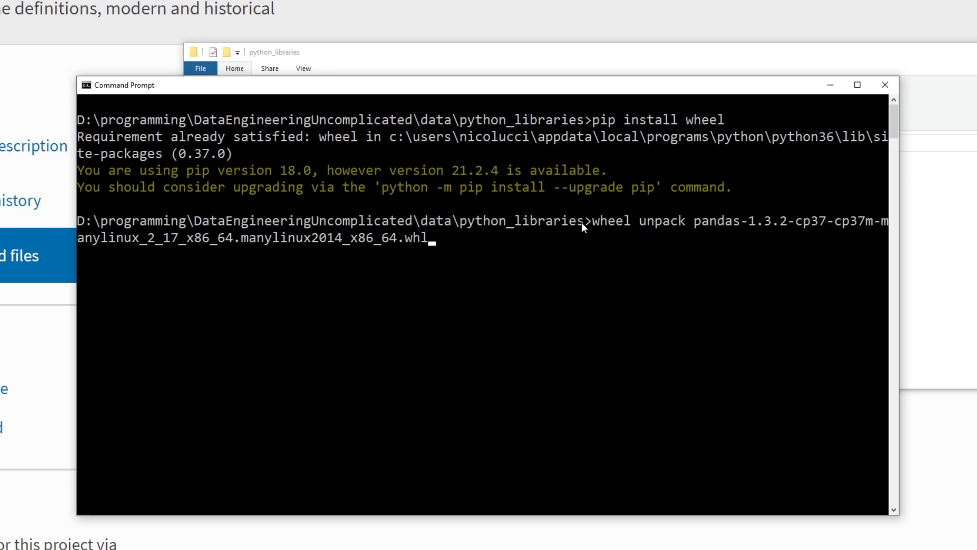
key(Return)
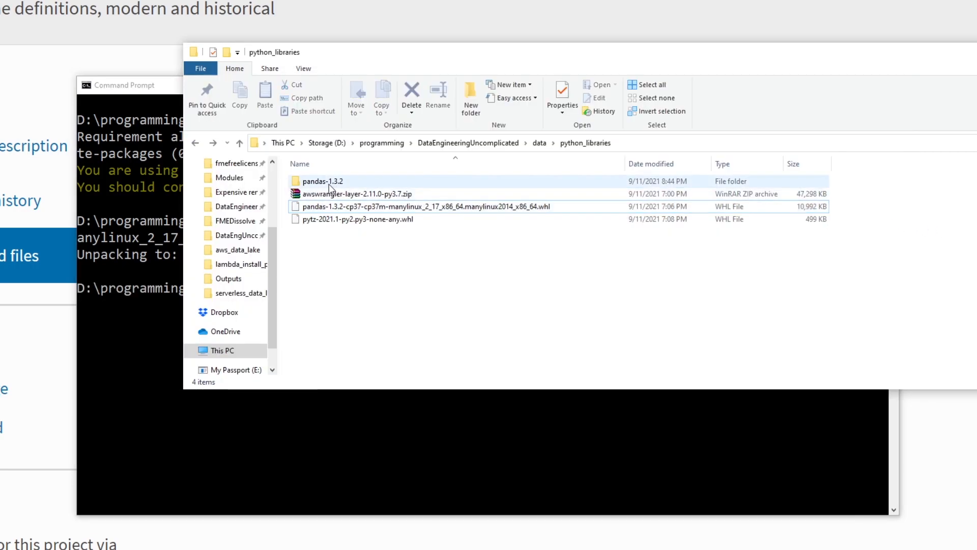
mouse_move(322, 181)
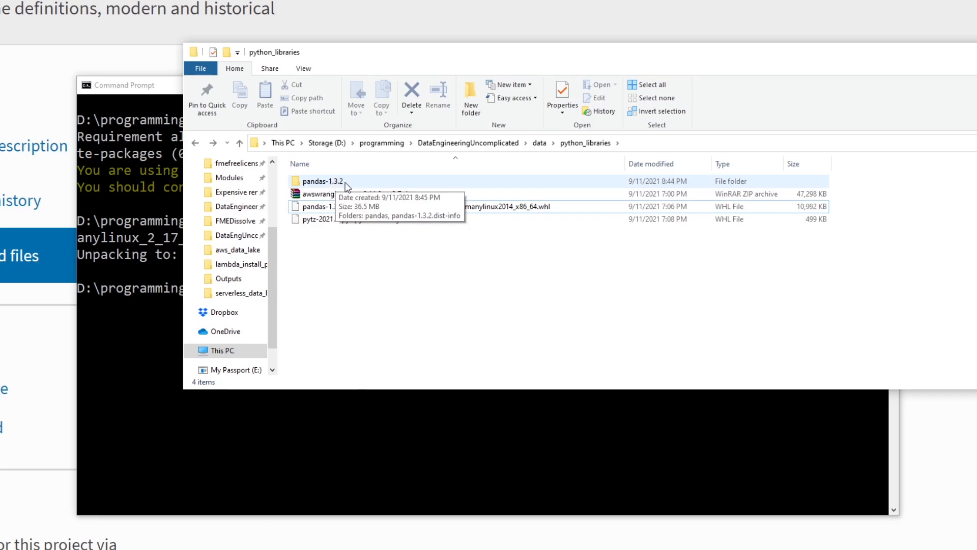
Copy the pytz wheel's full file name, then return to Command Prompt.
double_click(321, 181)
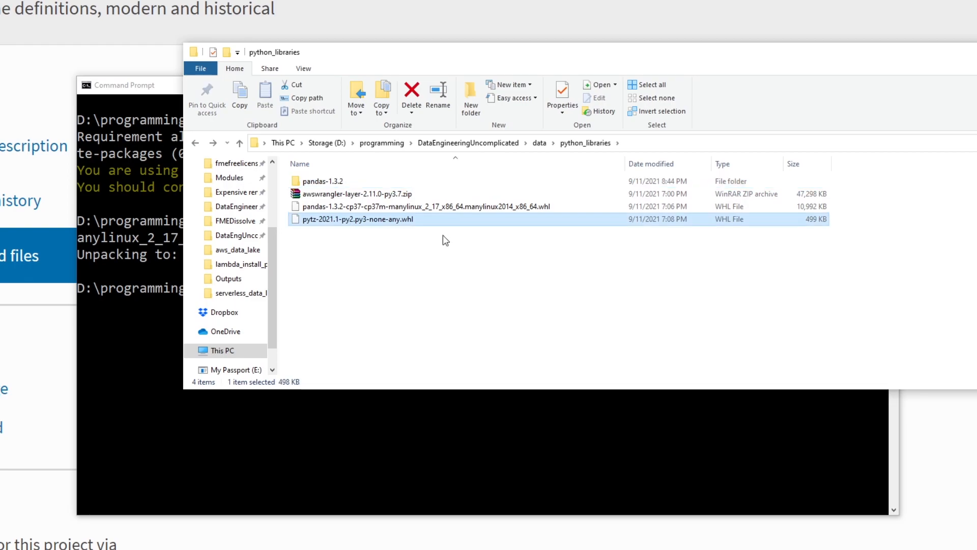
mouse_move(417, 225)
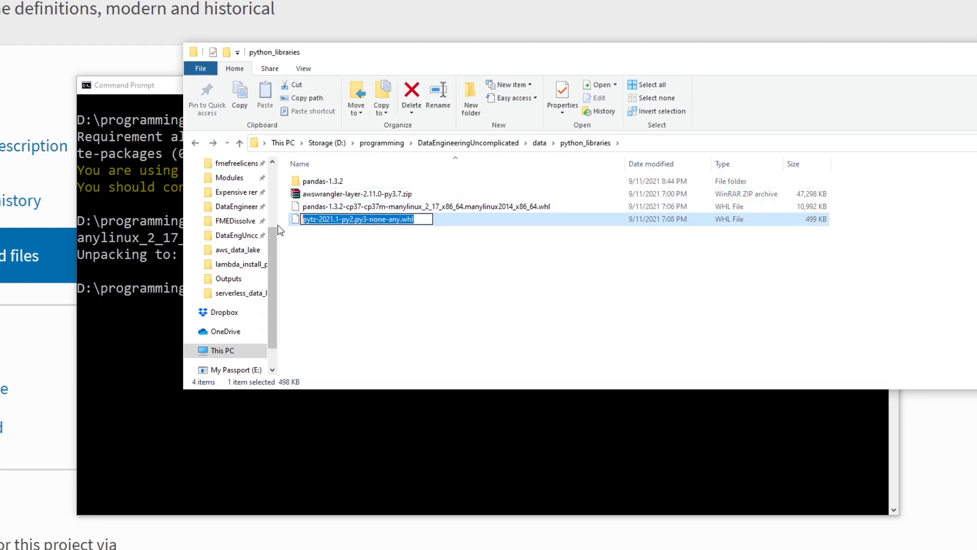
click(129, 85)
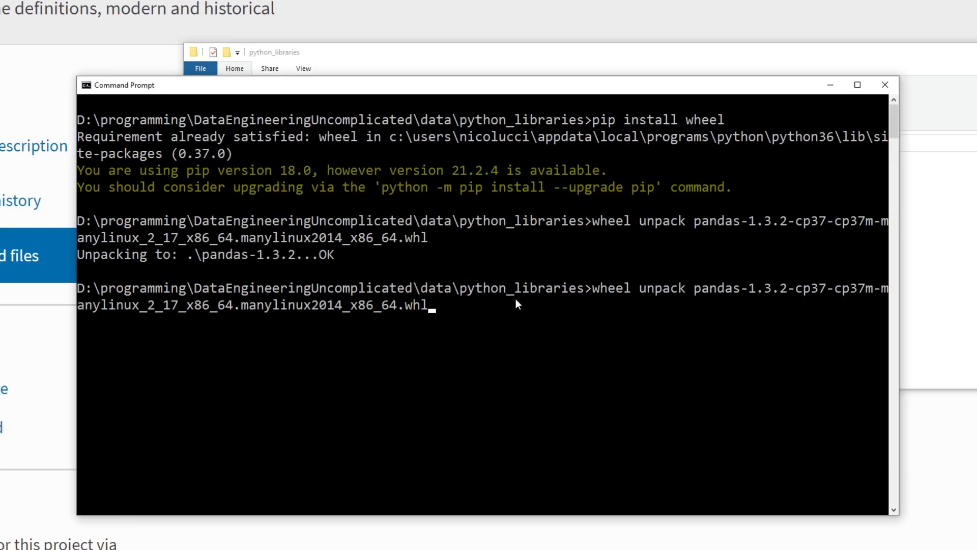
Rerun wheel unpack on pytz-2021.1-py2.py3-none-any.whl instead of the pandas wheel.
key(Backspace)
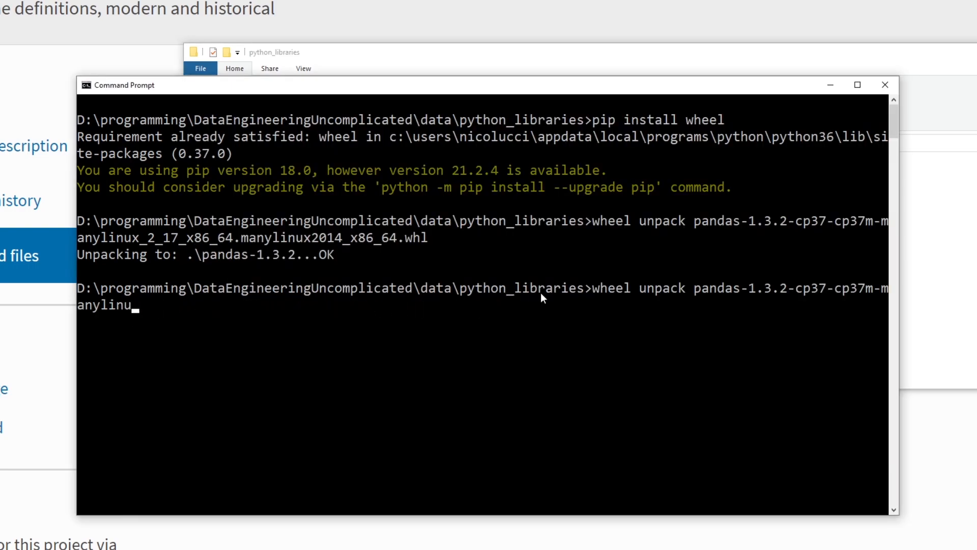
key(Backspace)
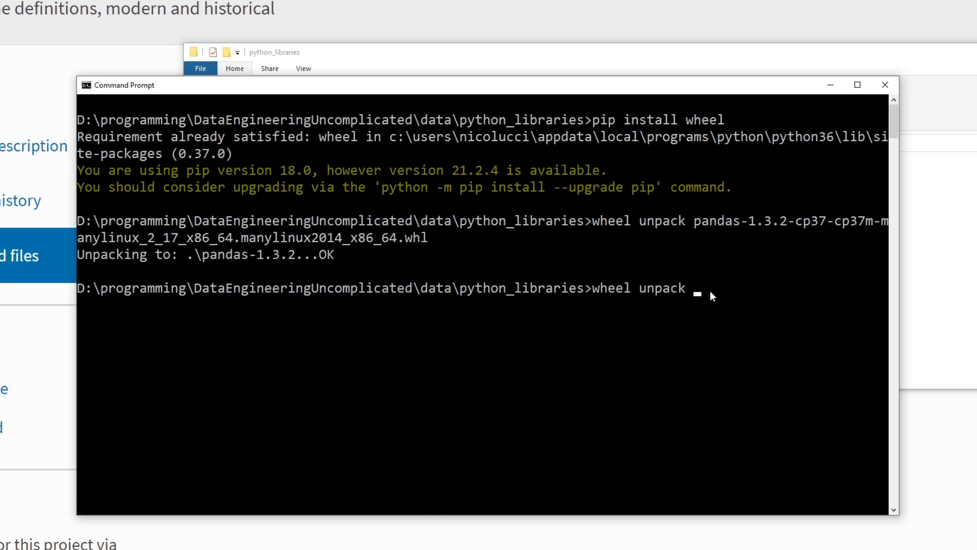
text(pytz-2021.1-py2.py3-none-any.whl)
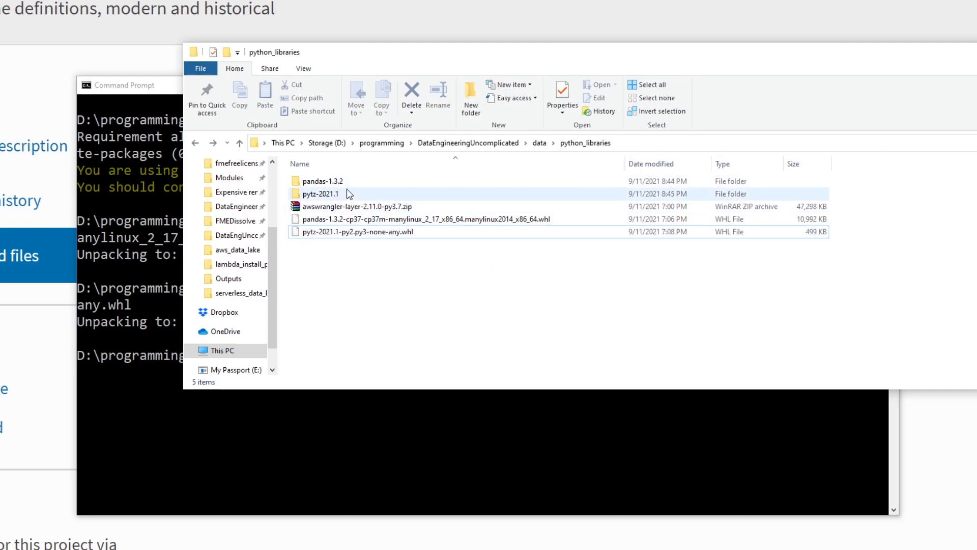
mouse_move(346, 194)
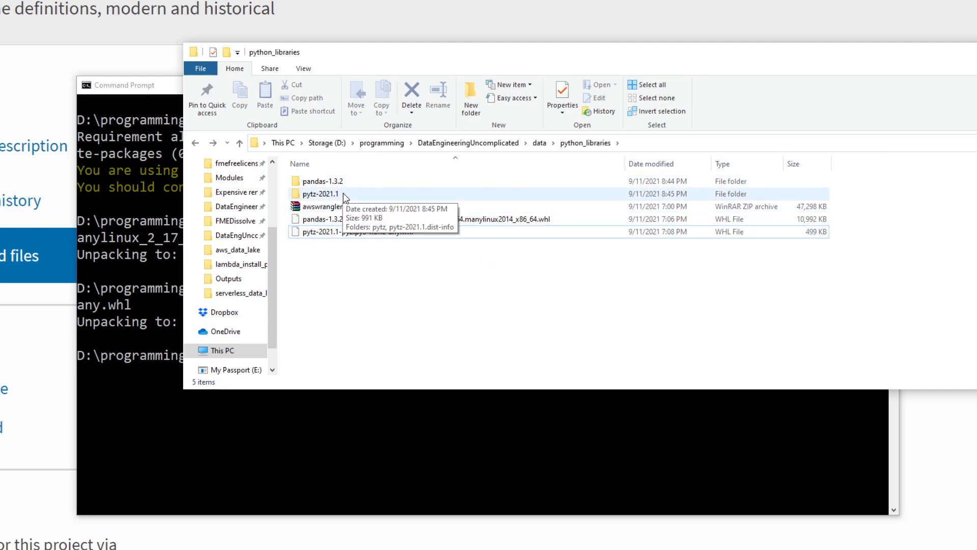
Create a new folder named python in python_libraries.
right_click(361, 332)
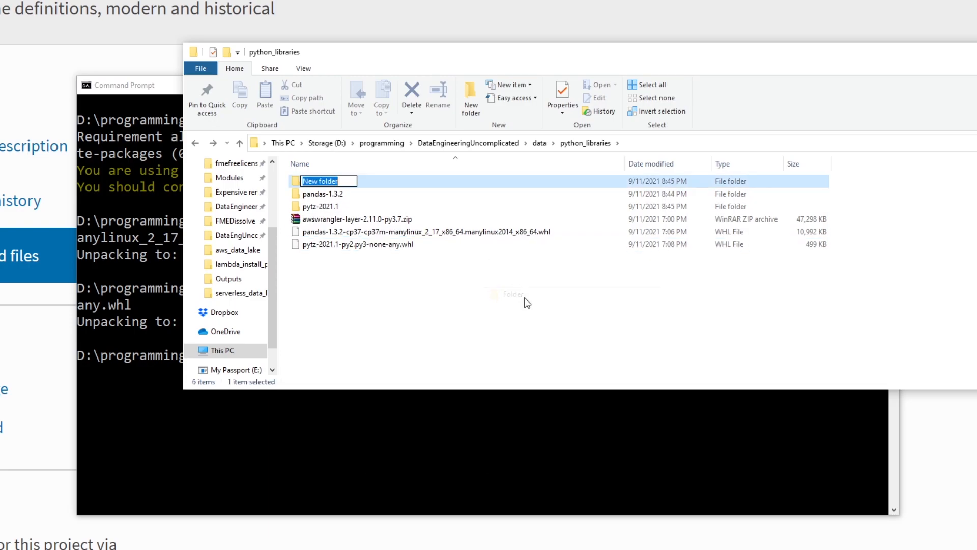
text(python)
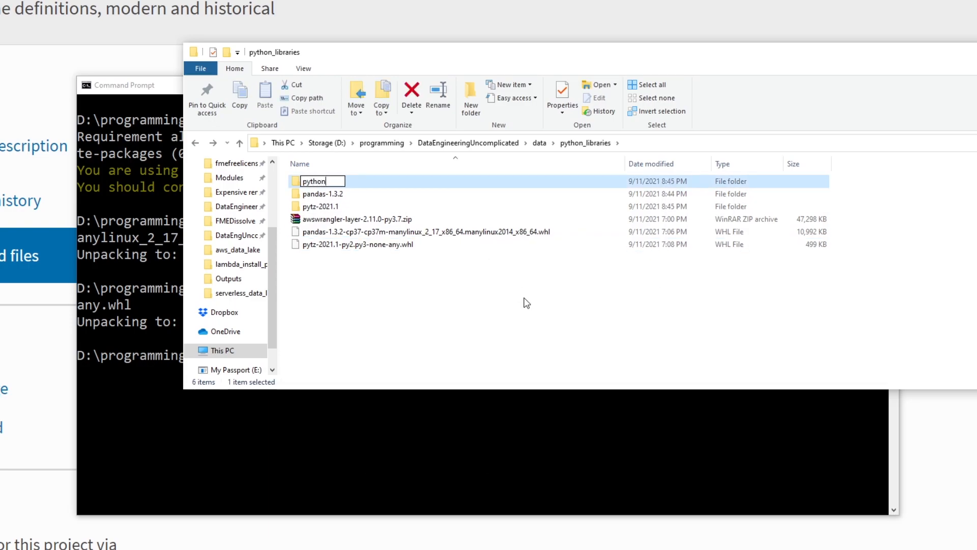
key(Return)
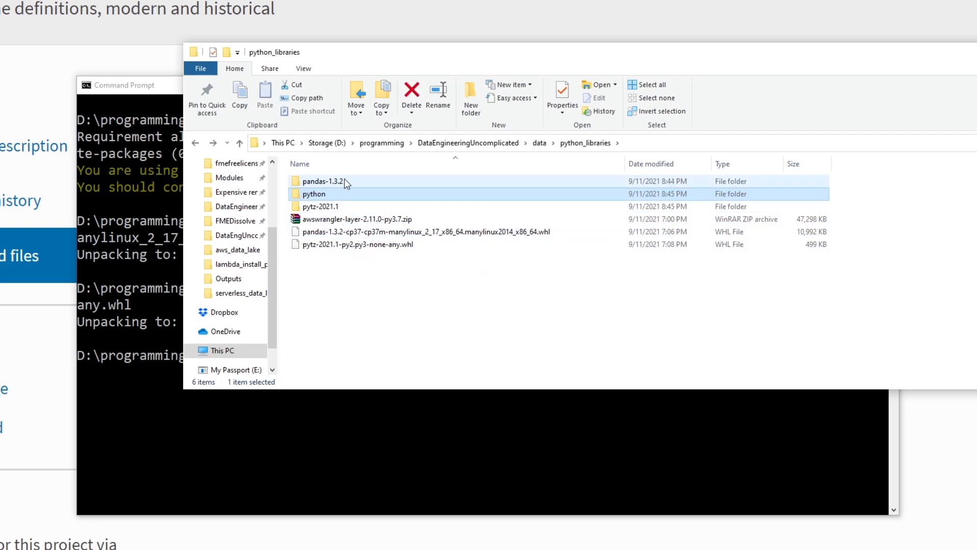
Copy the package folders from pandas-1.3.2 and pytz-2021.1 into the python folder.
double_click(324, 180)
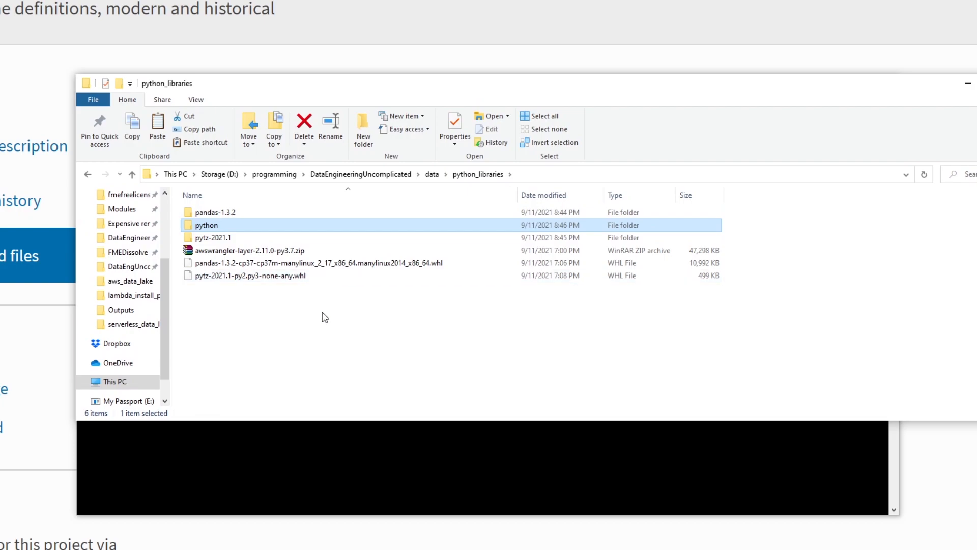
click(214, 238)
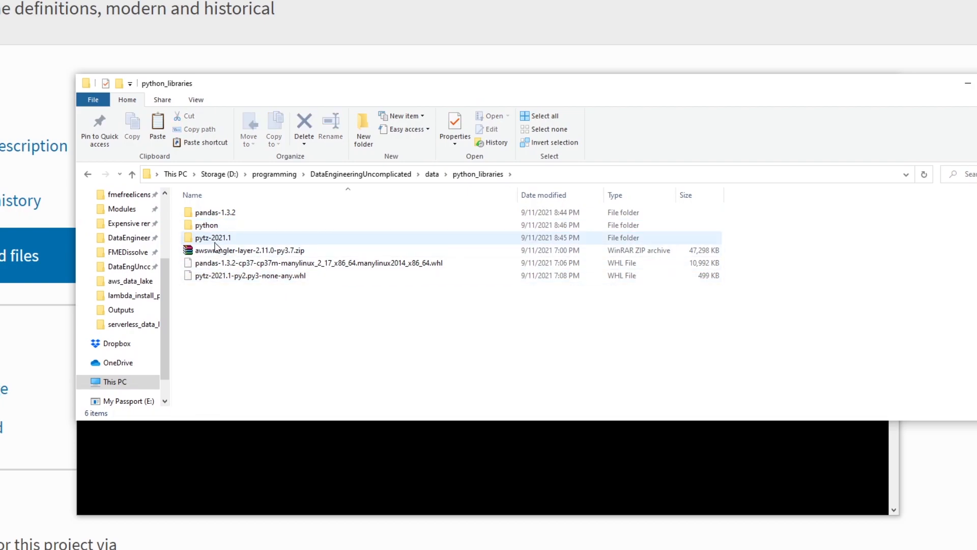
double_click(213, 238)
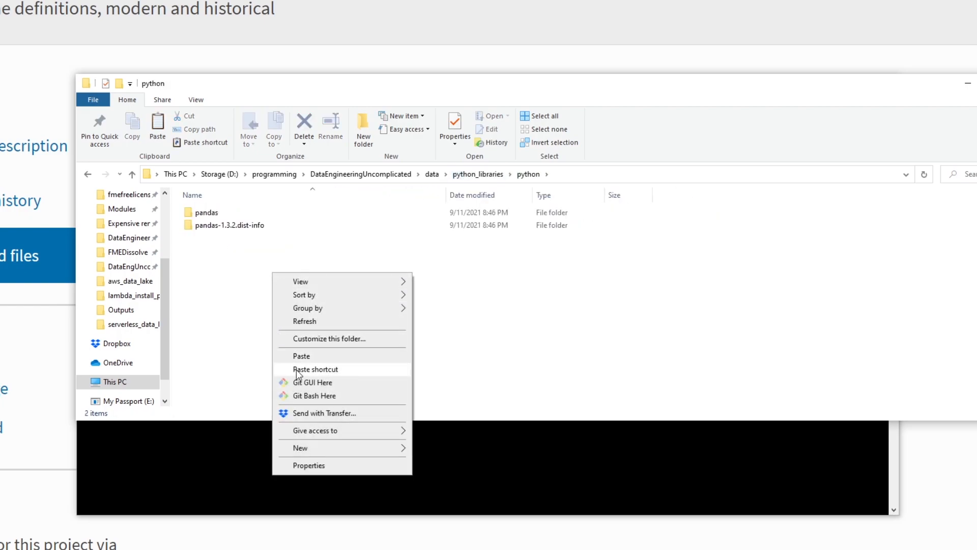
click(302, 356)
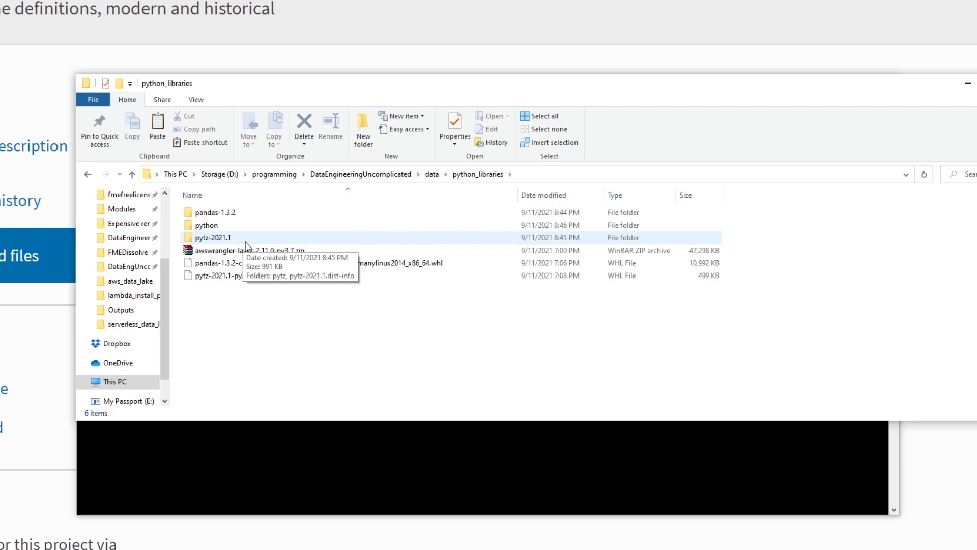
mouse_move(244, 242)
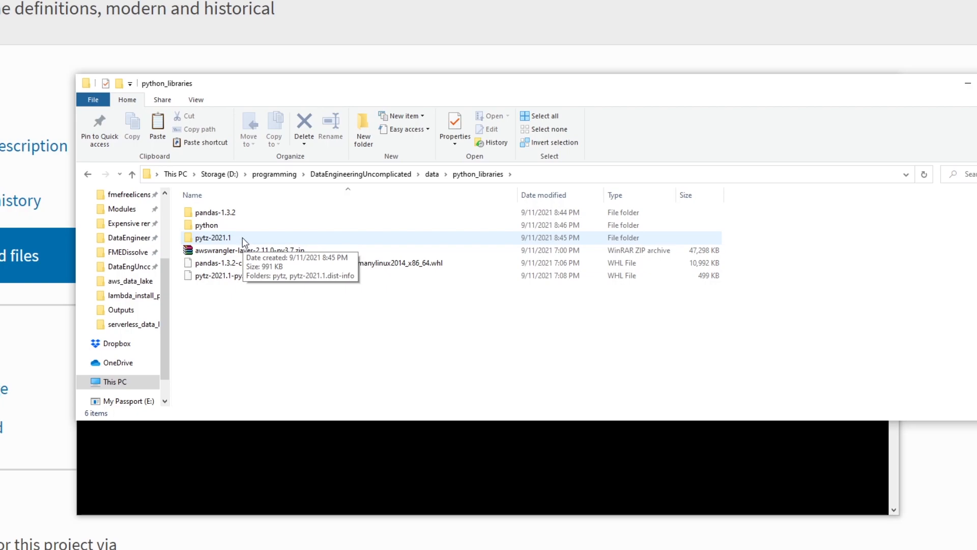
mouse_move(209, 225)
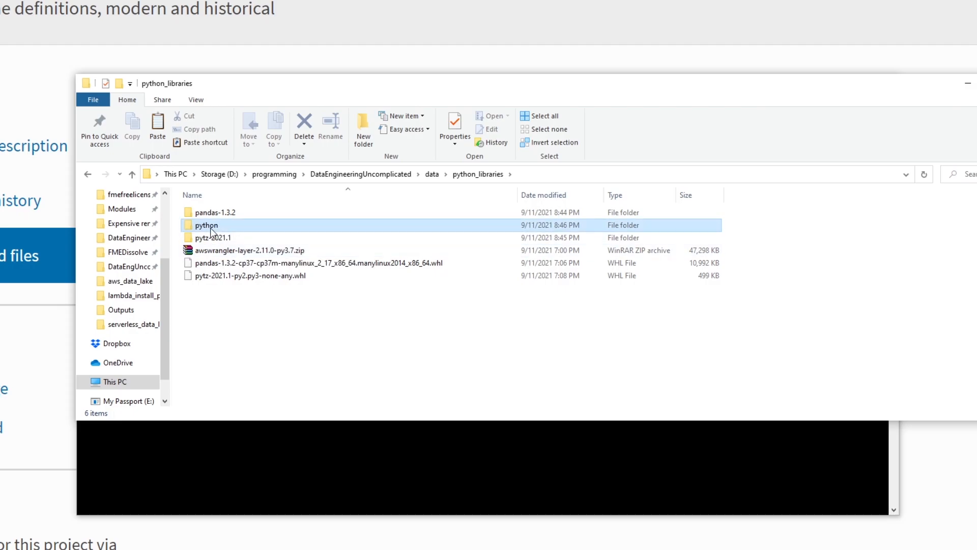
Archive the python folder with WinRAR as python.zip in ZIP format.
click(206, 225)
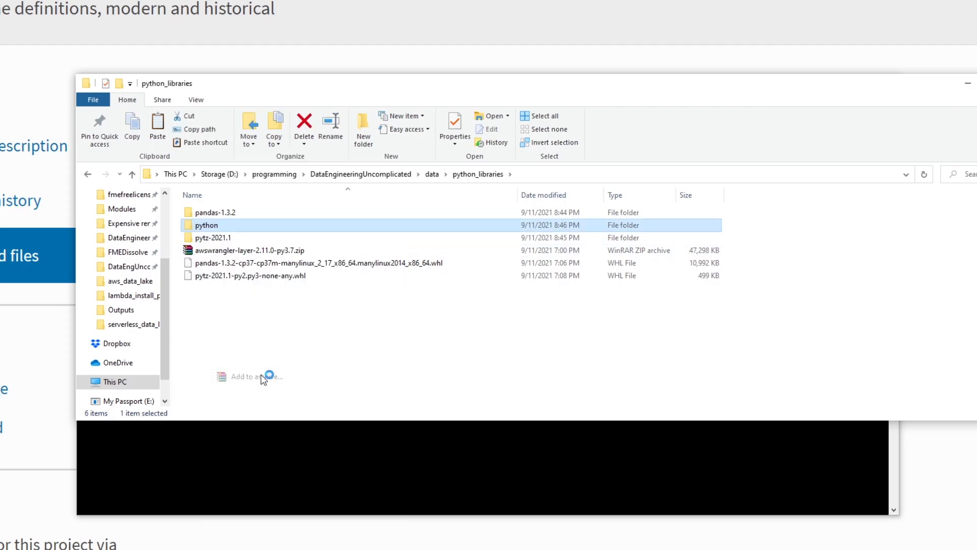
click(246, 376)
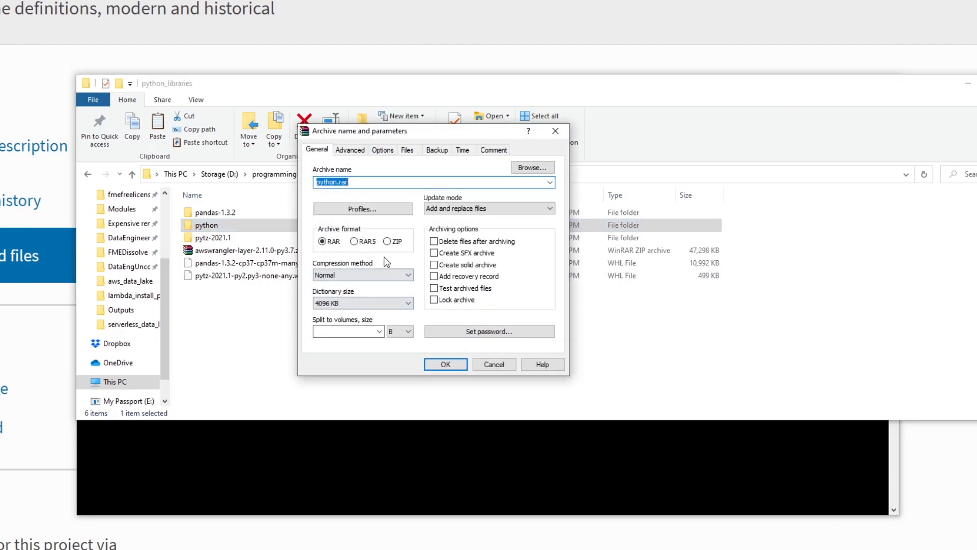
click(388, 241)
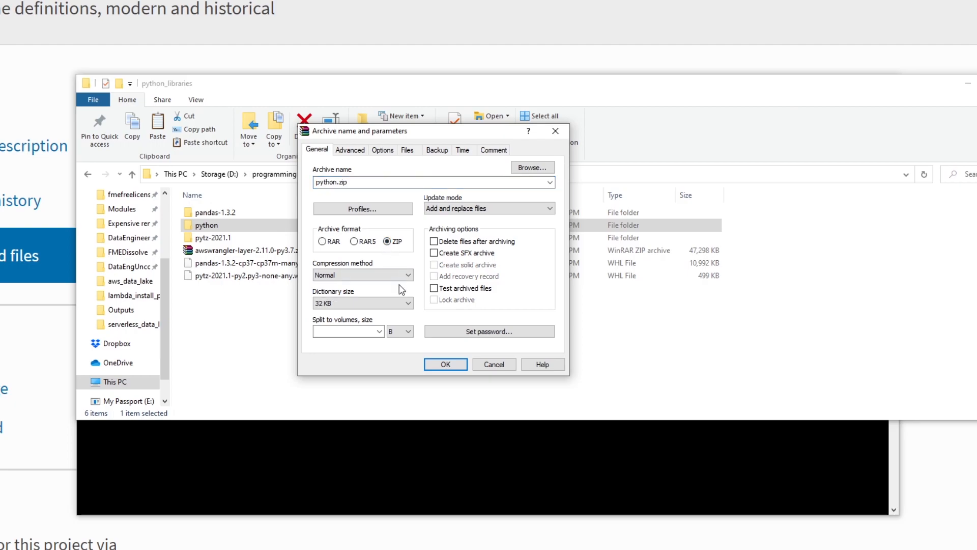
click(445, 364)
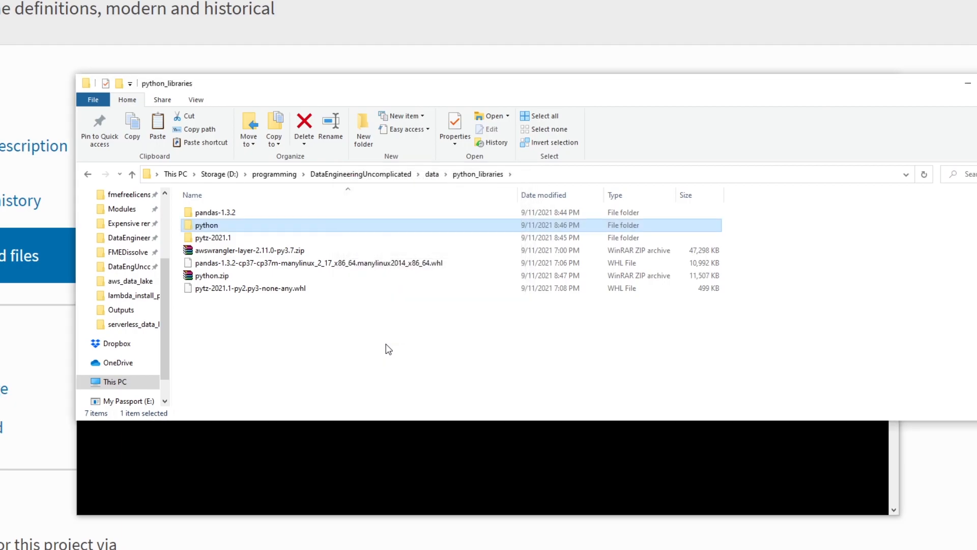
mouse_move(464, 221)
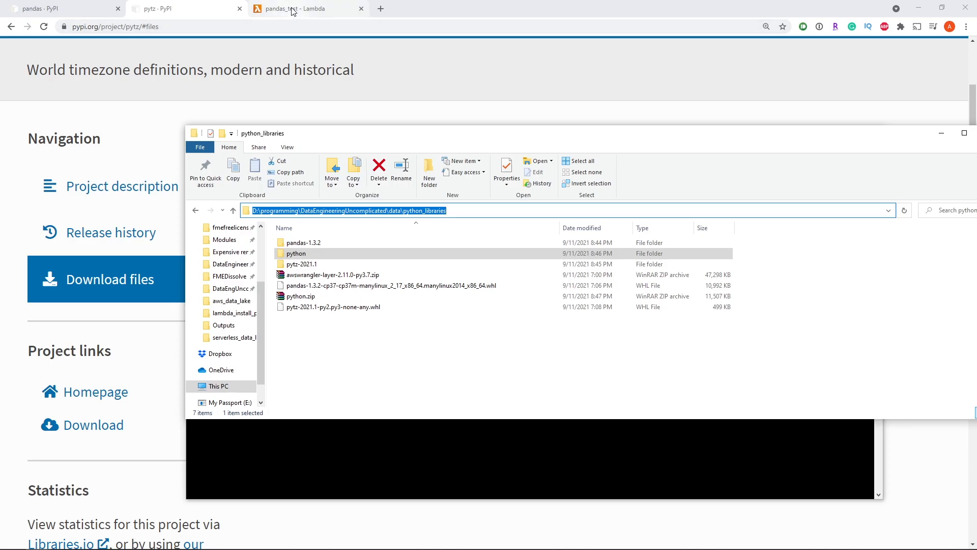
Go from the pandas_test tab to the Layers page, which lists zero layers.
click(305, 9)
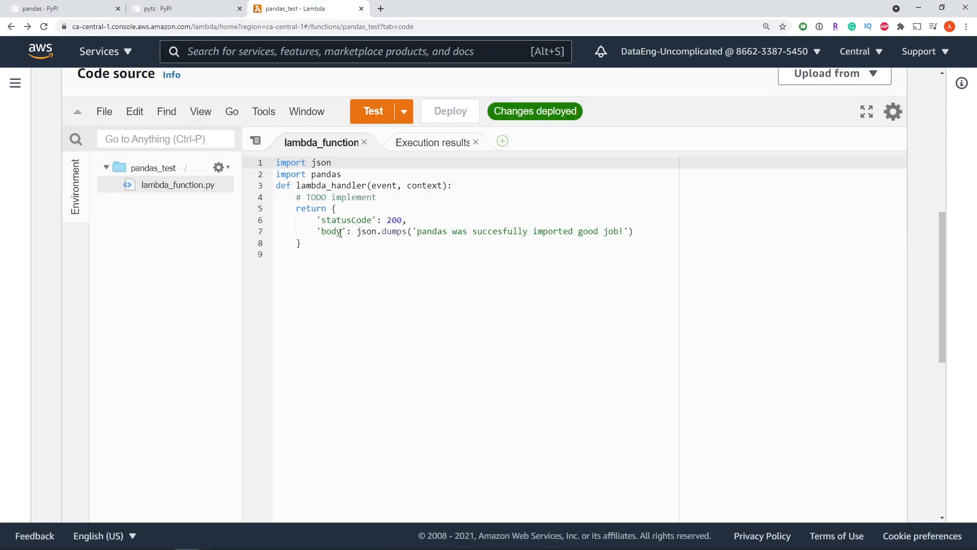
click(14, 82)
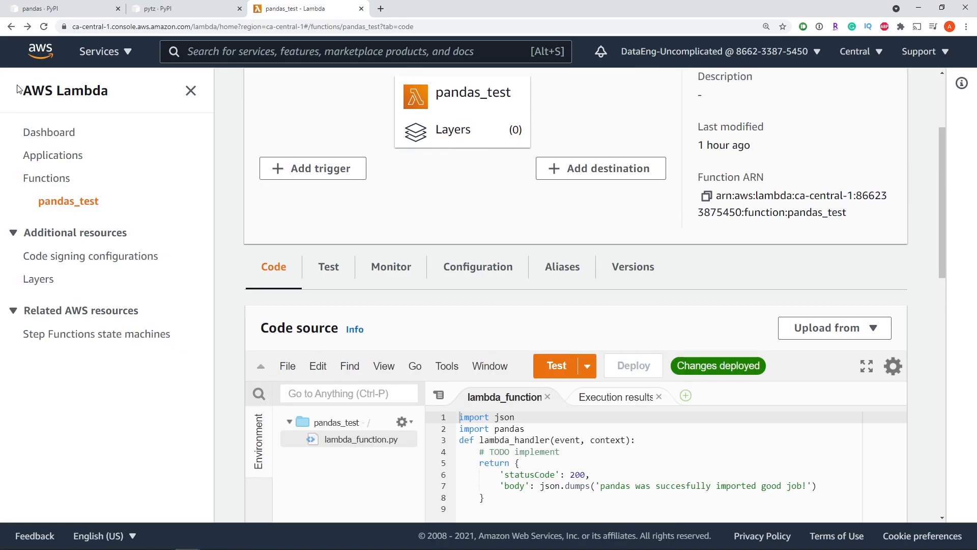
mouse_move(38, 278)
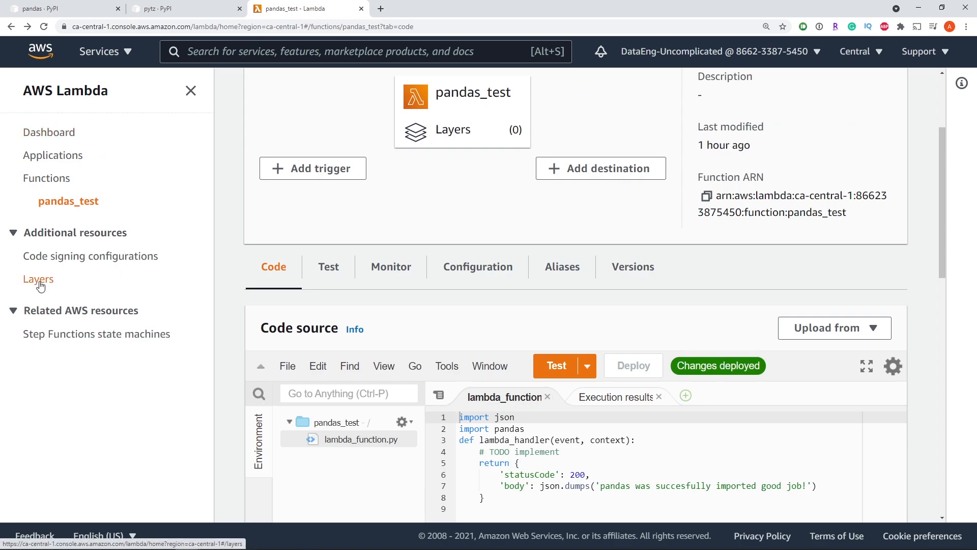
click(38, 278)
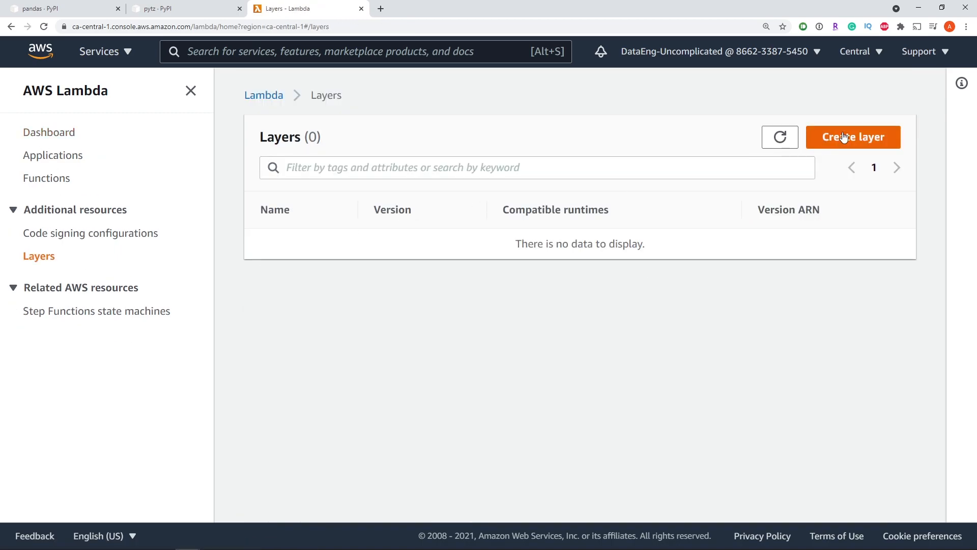
Start a new layer named pandas with description "pandas upload files".
click(853, 136)
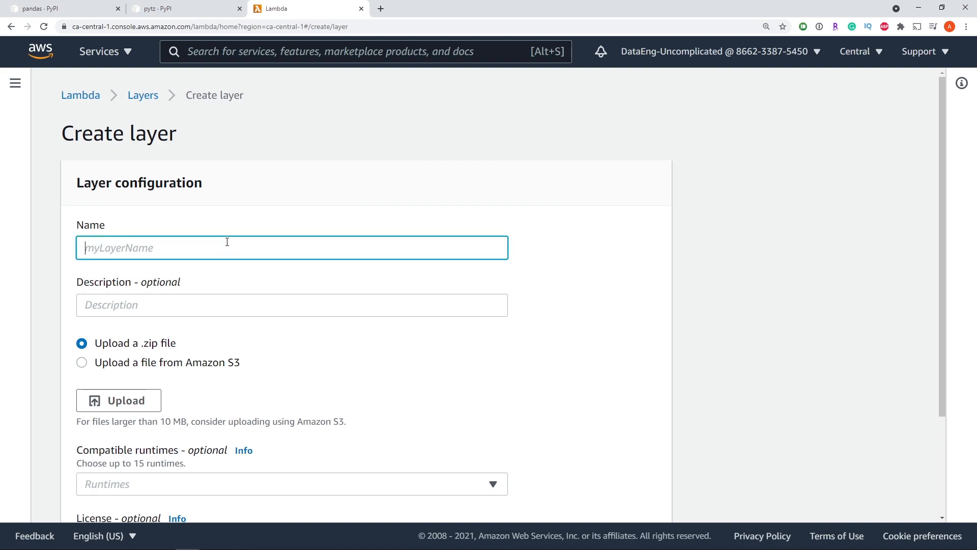
text(pandas)
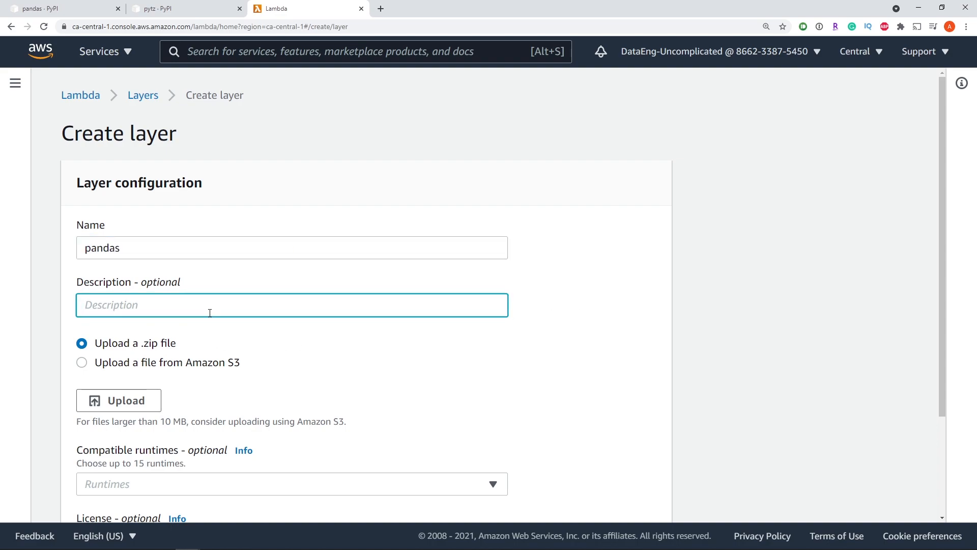
text(p)
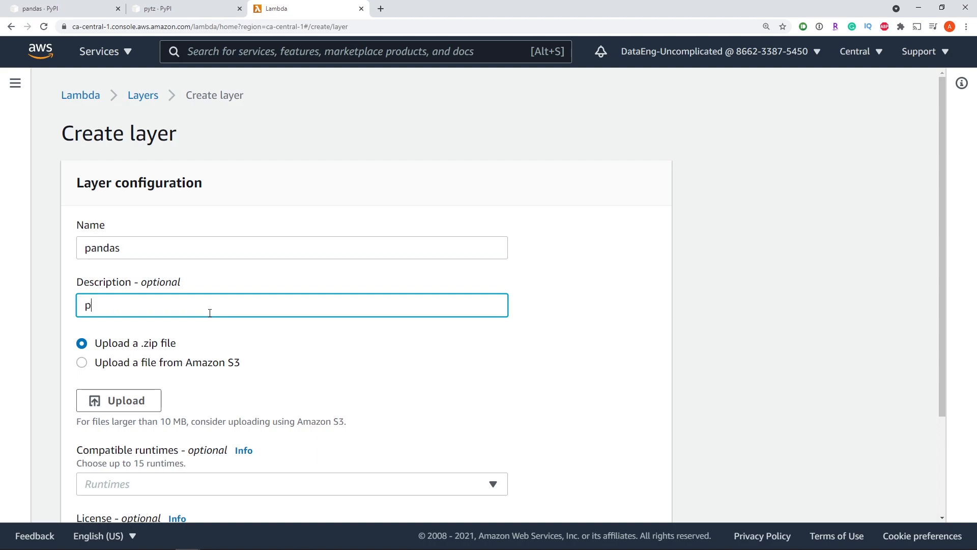
text(andas upload files)
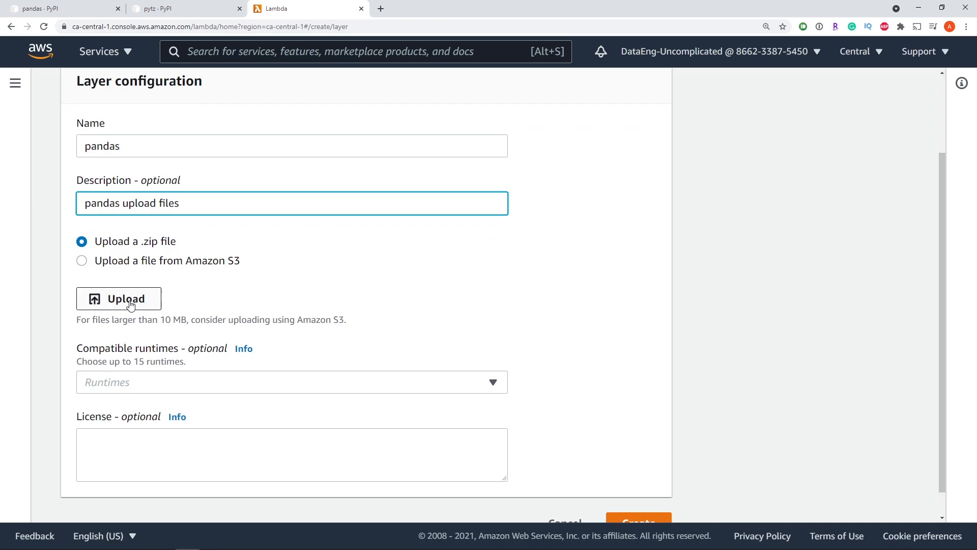
Upload python.zip as the layer content and make it compatible with Python 3.7.
click(119, 298)
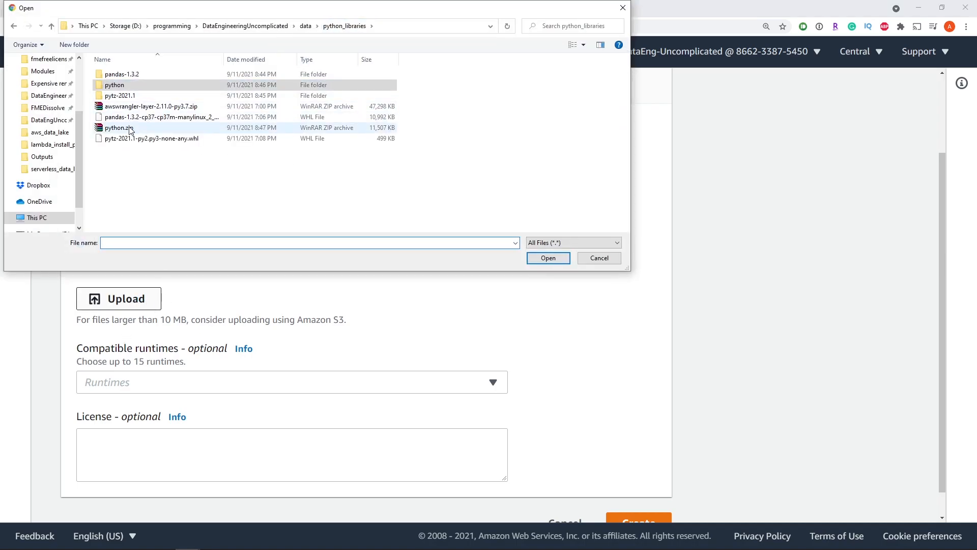
click(547, 258)
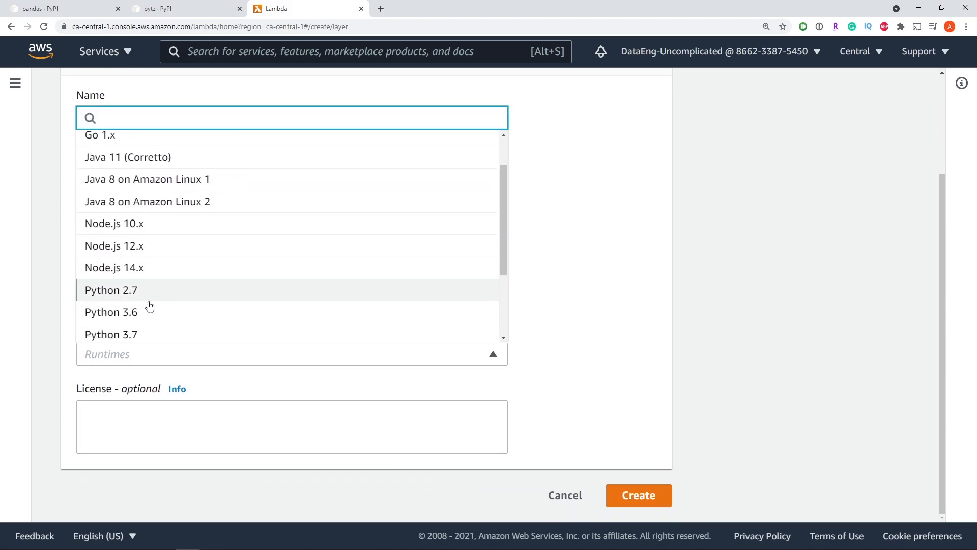
click(110, 333)
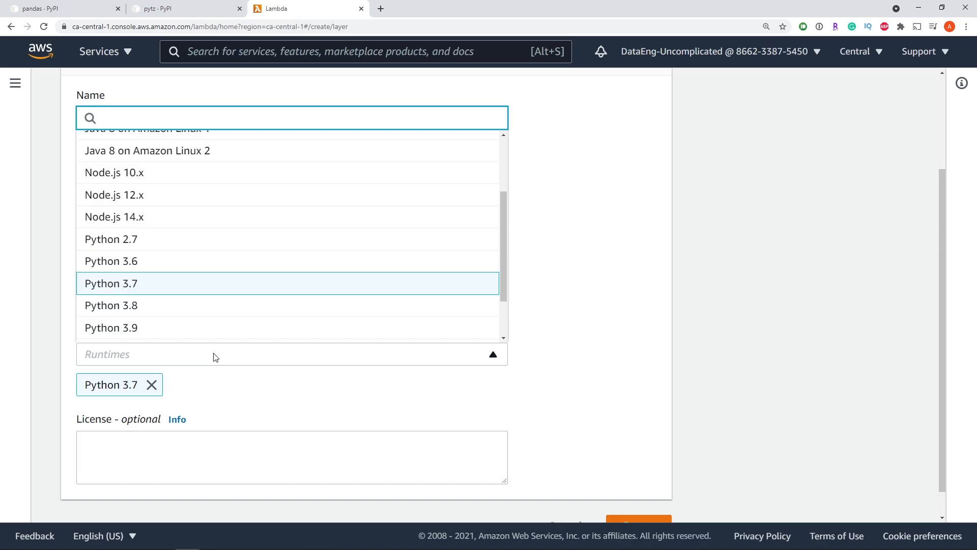
mouse_move(218, 402)
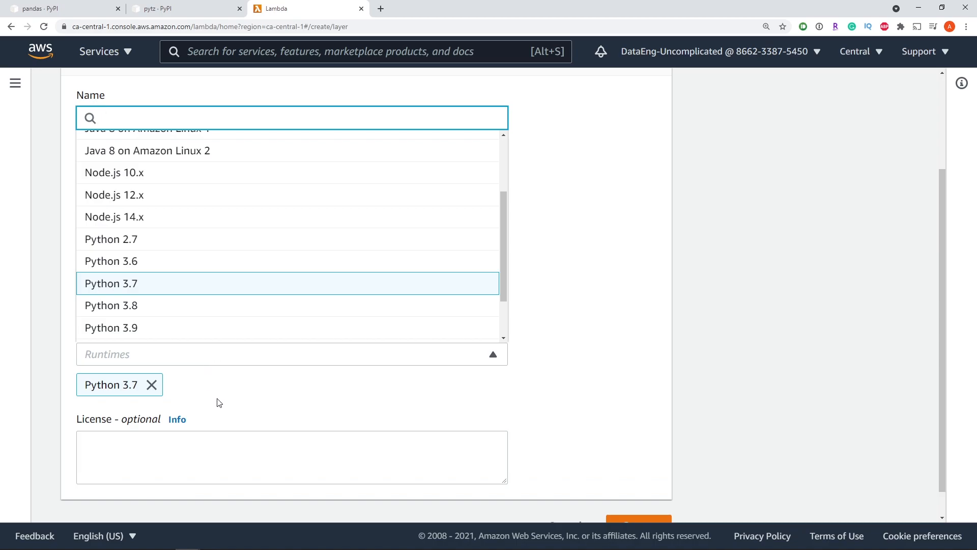
mouse_move(496, 406)
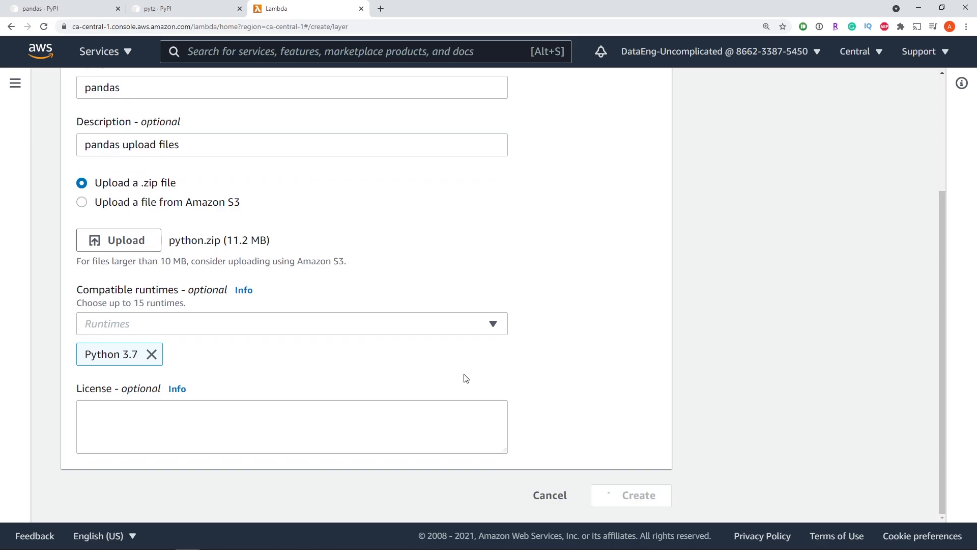
Publish pandas layer version 2 for Python 3.7 and review its details.
click(630, 495)
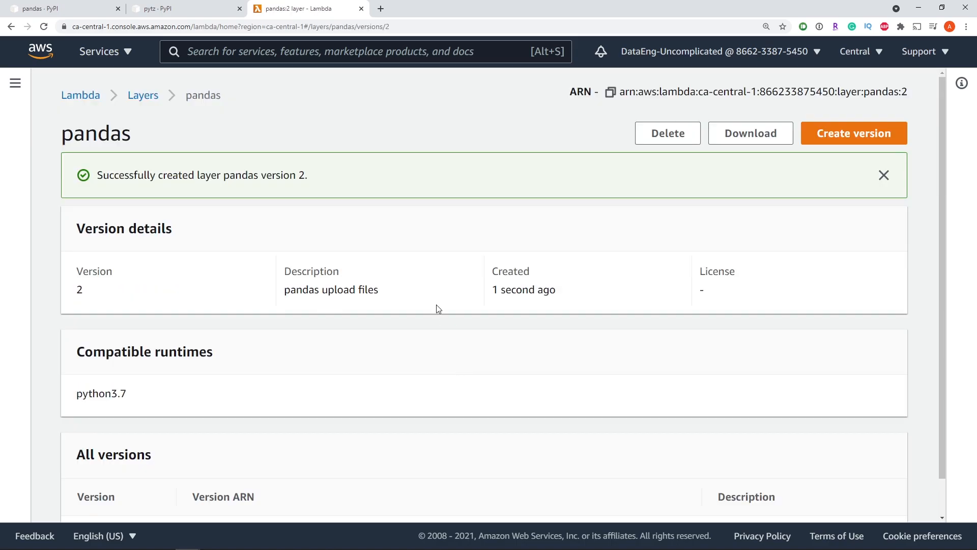
mouse_move(421, 286)
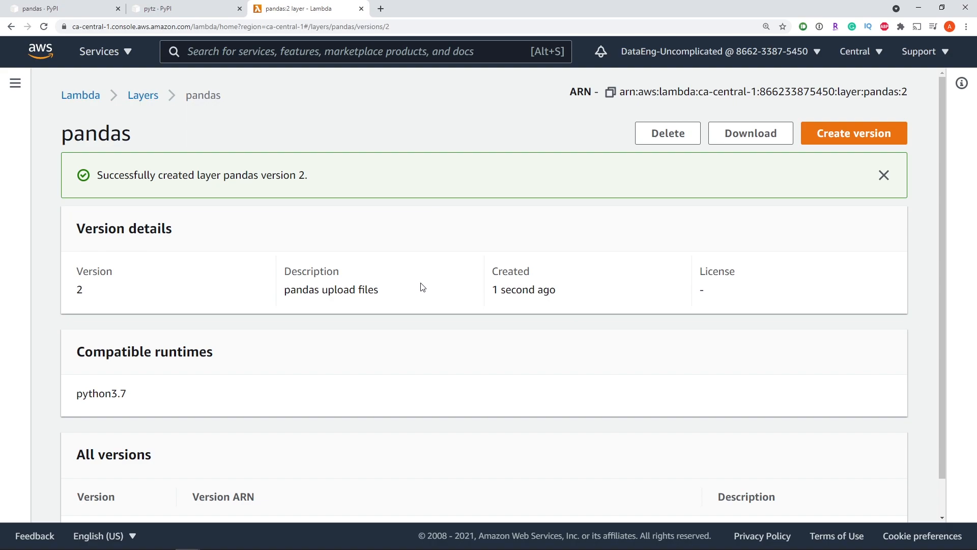
scroll(down, 3)
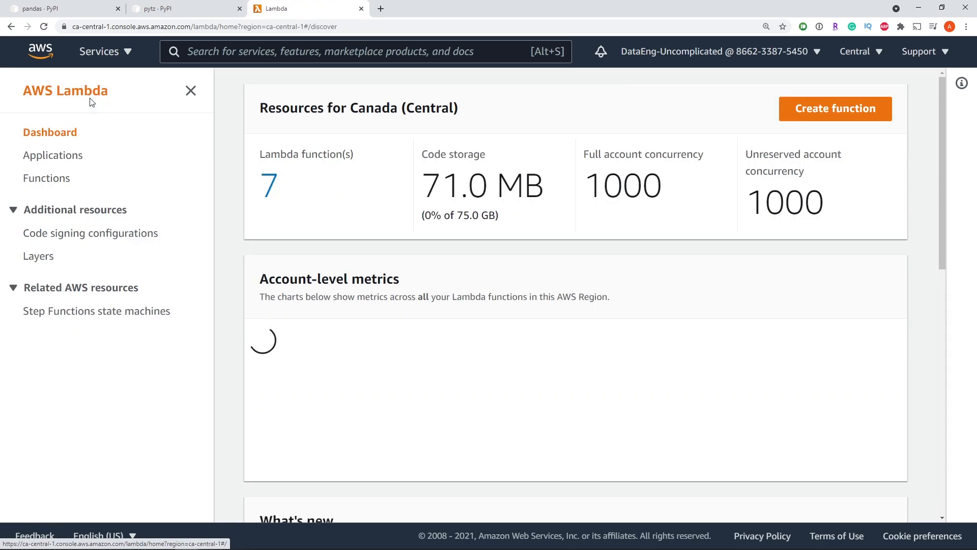
Go to the pandas_test function's Layers section and start adding a layer.
click(47, 178)
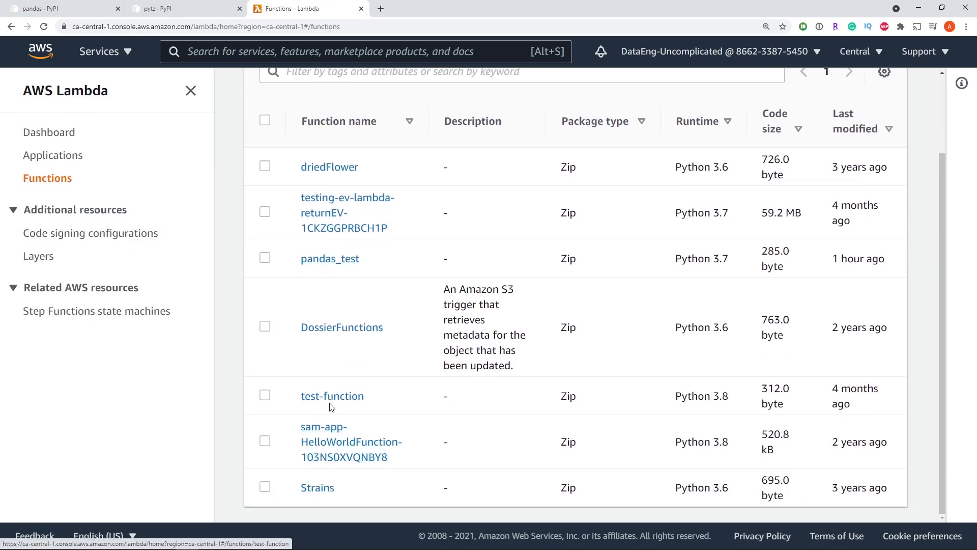
click(330, 259)
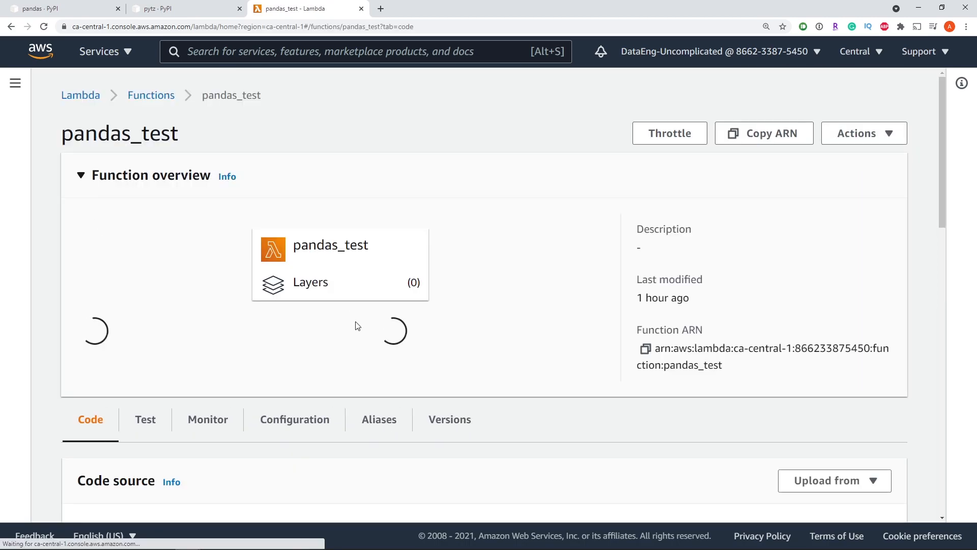
scroll(down, 3)
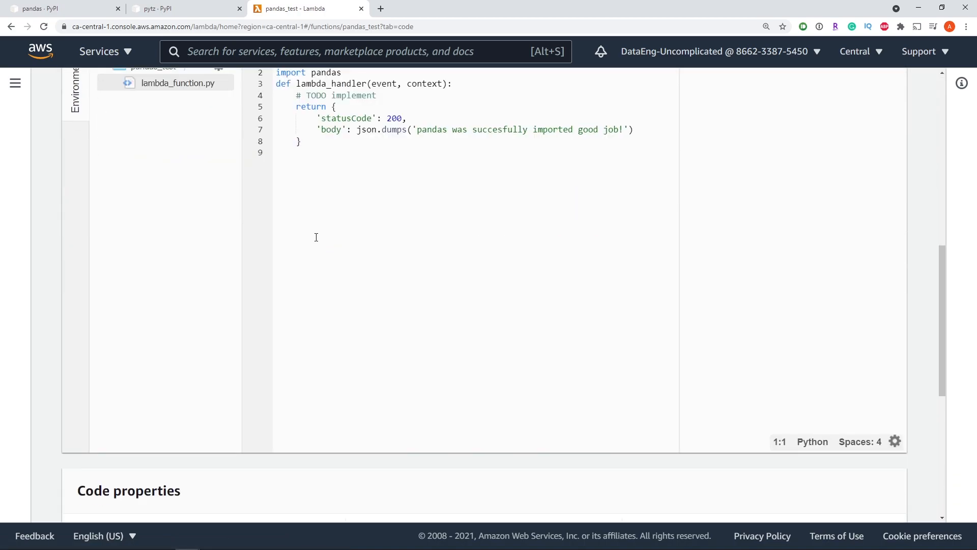
scroll(down, 3)
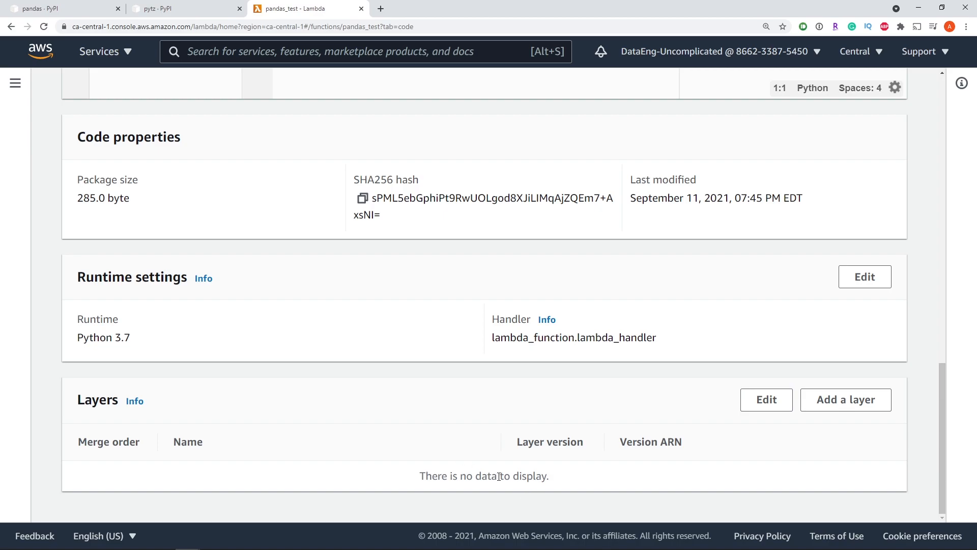
click(844, 399)
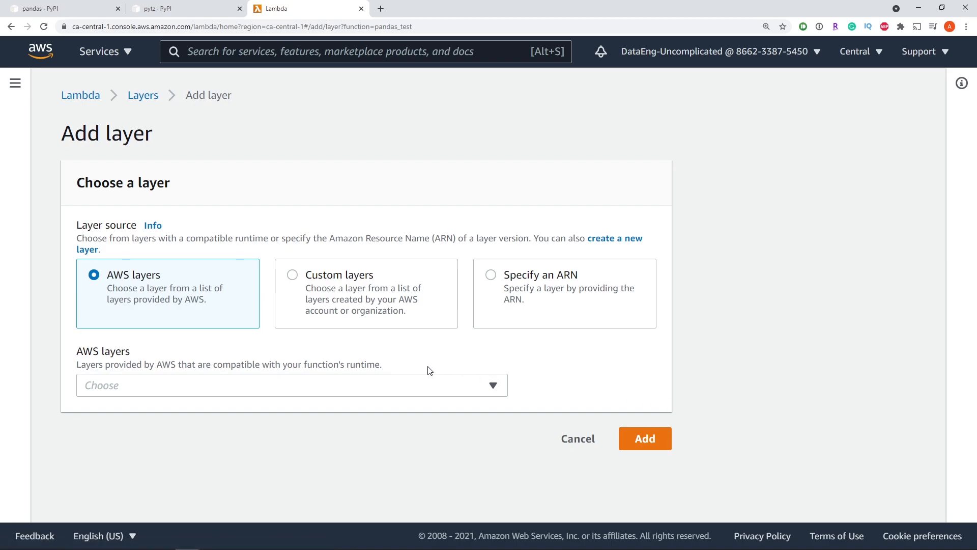
Attach custom layer pandas, version 2, to pandas_test.
click(291, 274)
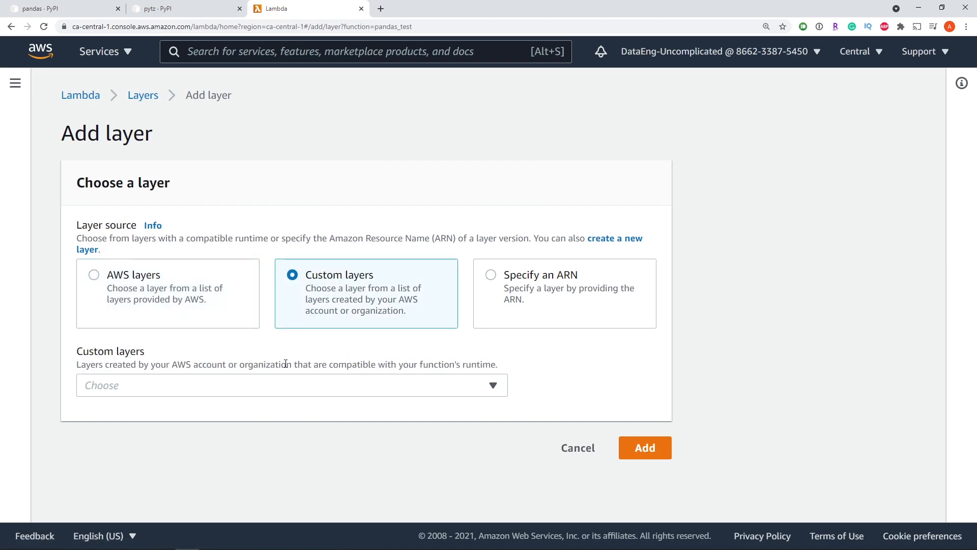
click(291, 385)
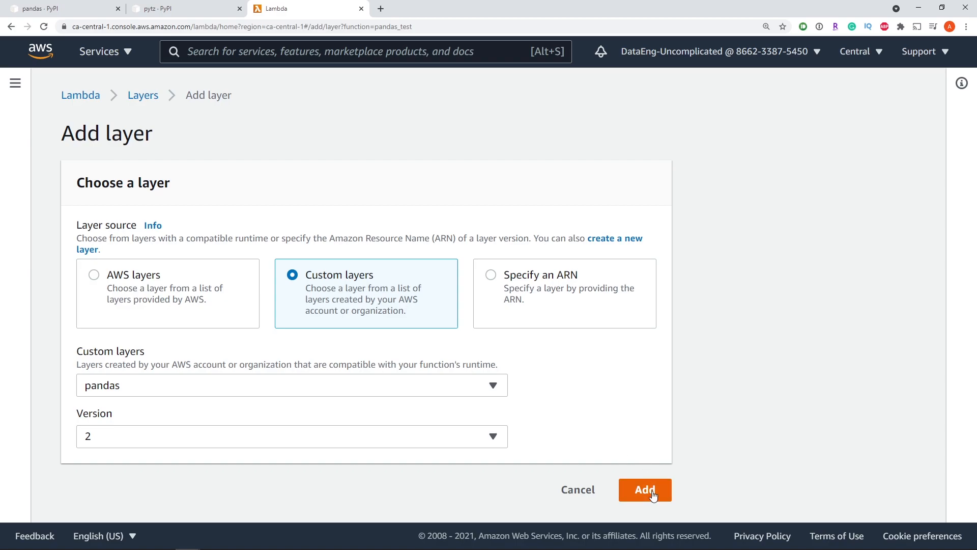
click(644, 489)
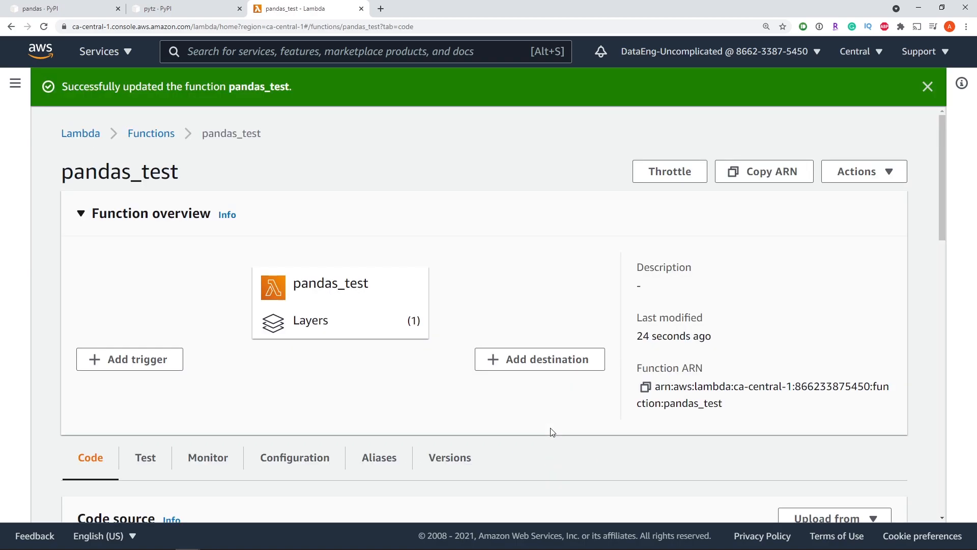
mouse_move(394, 328)
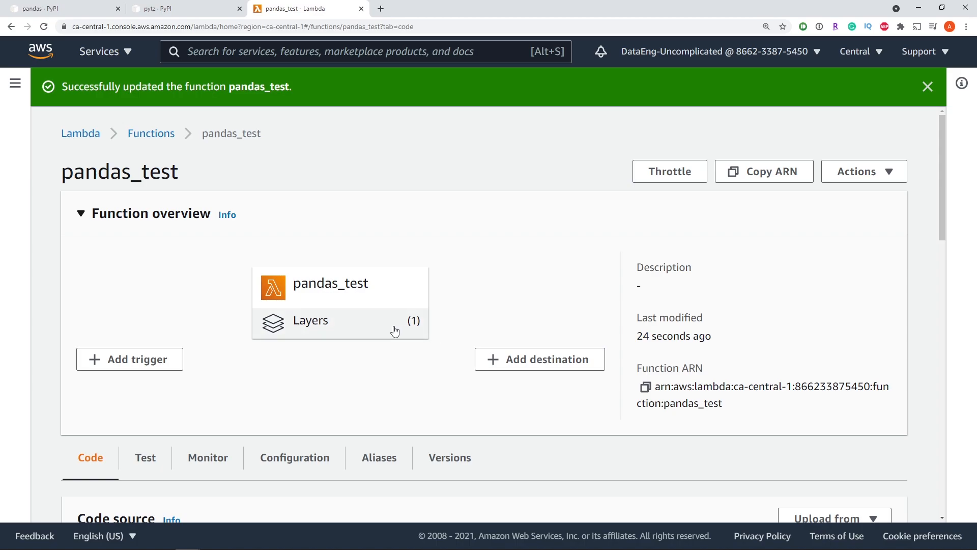
scroll(down, 3)
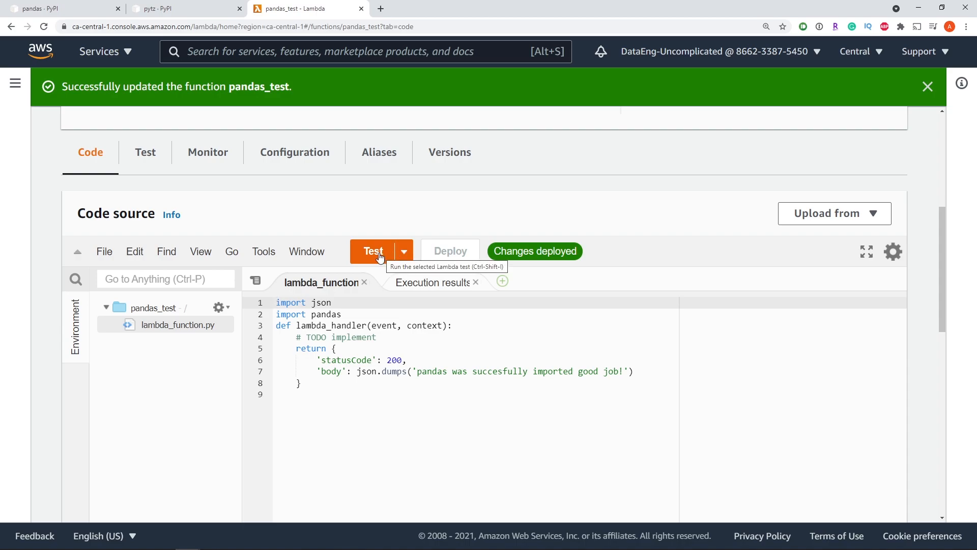
Test pandas_test and see it fail with "No module named 'numpy'".
click(372, 250)
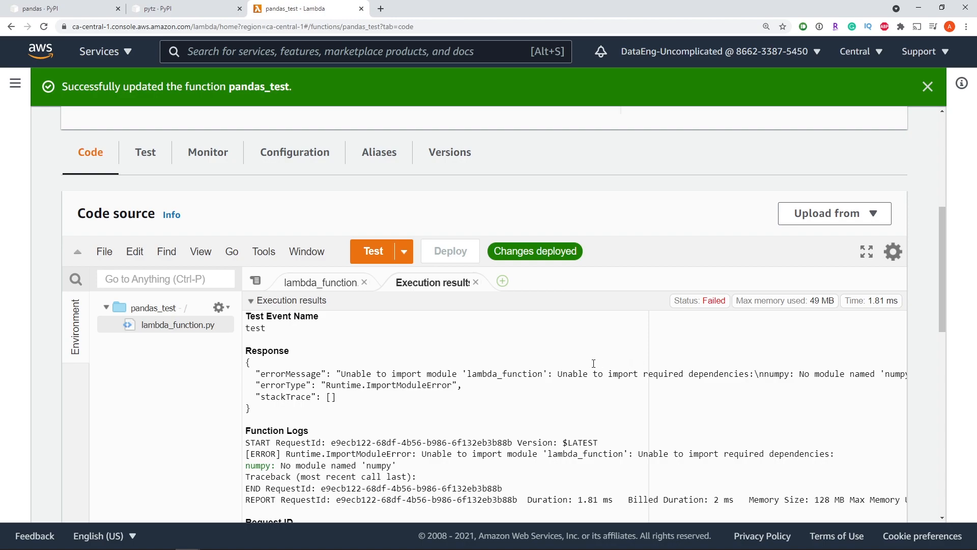
scroll(up, 3)
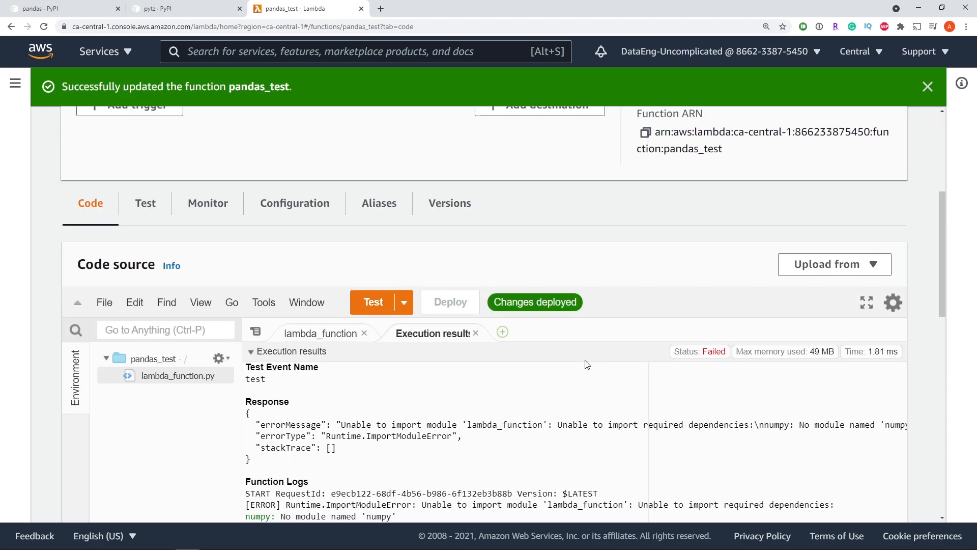
scroll(down, 3)
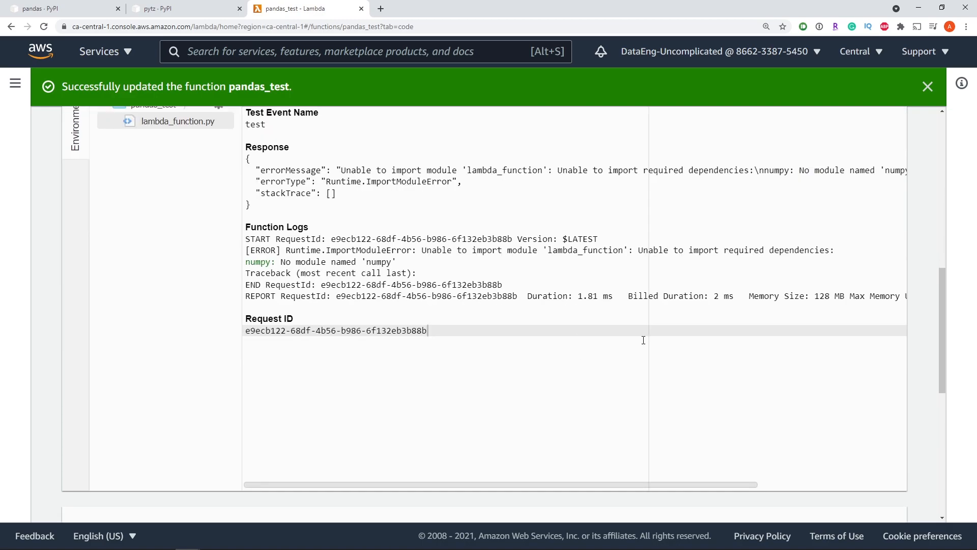
scroll(up, 3)
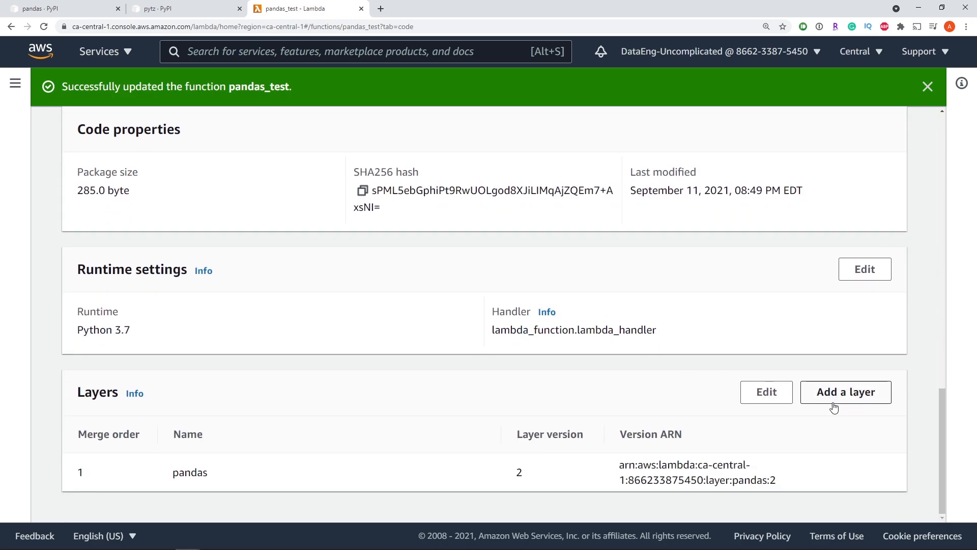
Attach AWS layer AWSLambda-Python37-SciPy1x version 34 as pandas_test's second layer.
click(845, 392)
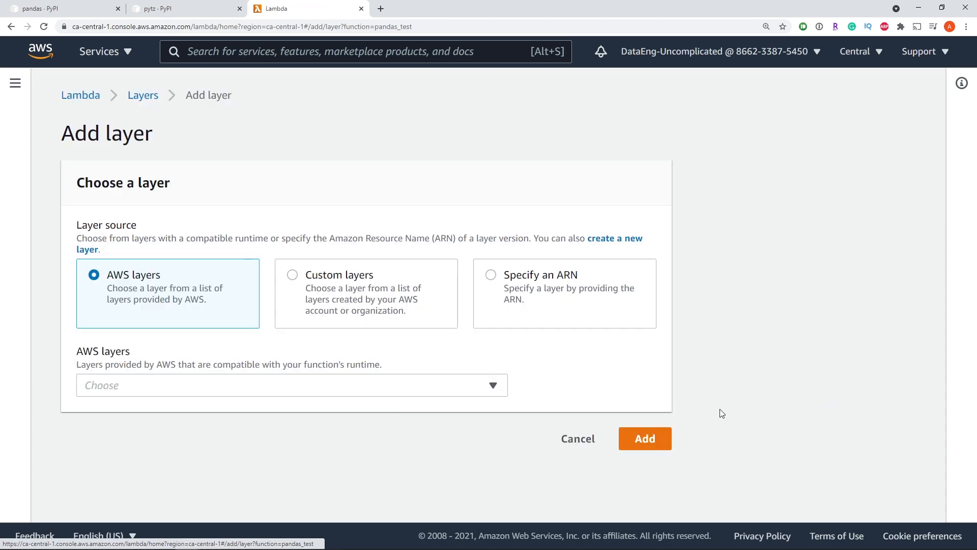
click(291, 385)
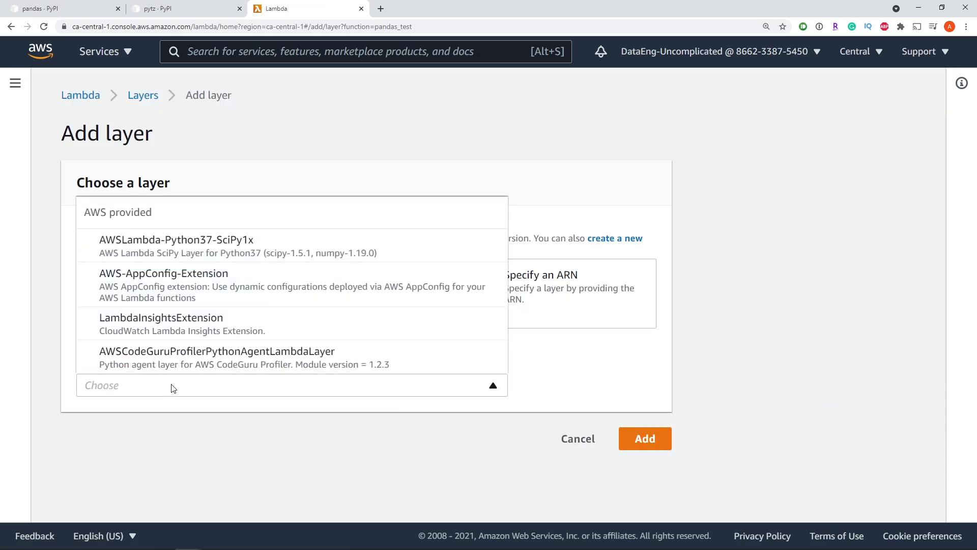
mouse_move(177, 245)
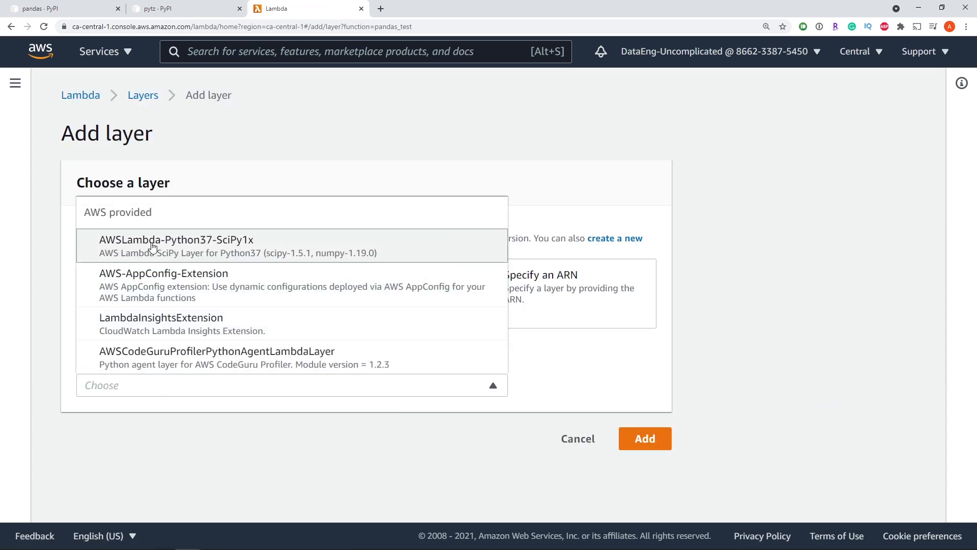
mouse_move(218, 248)
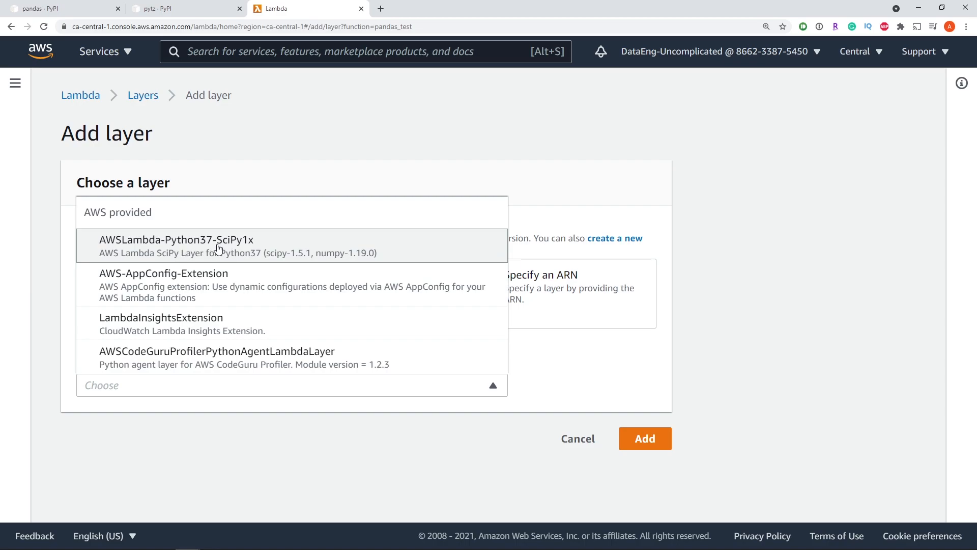
click(175, 239)
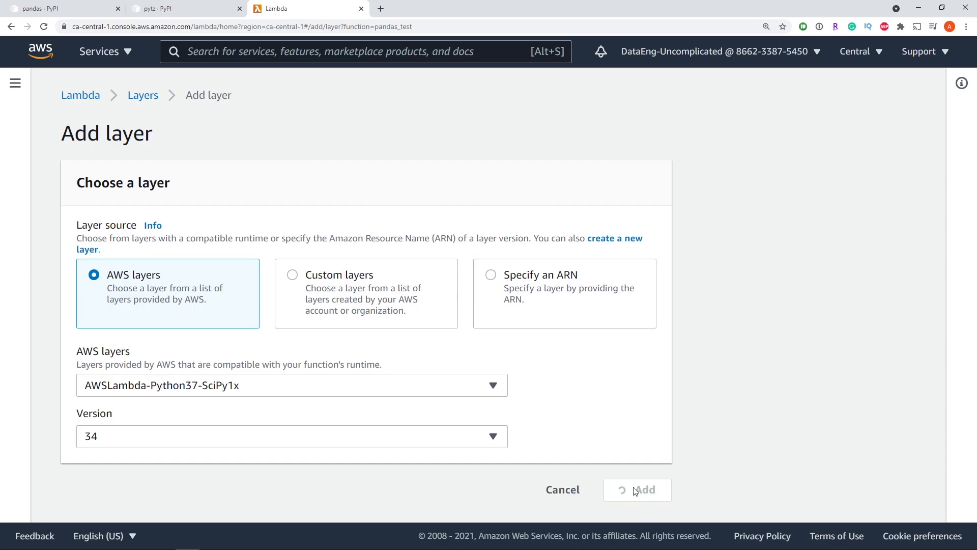
click(638, 489)
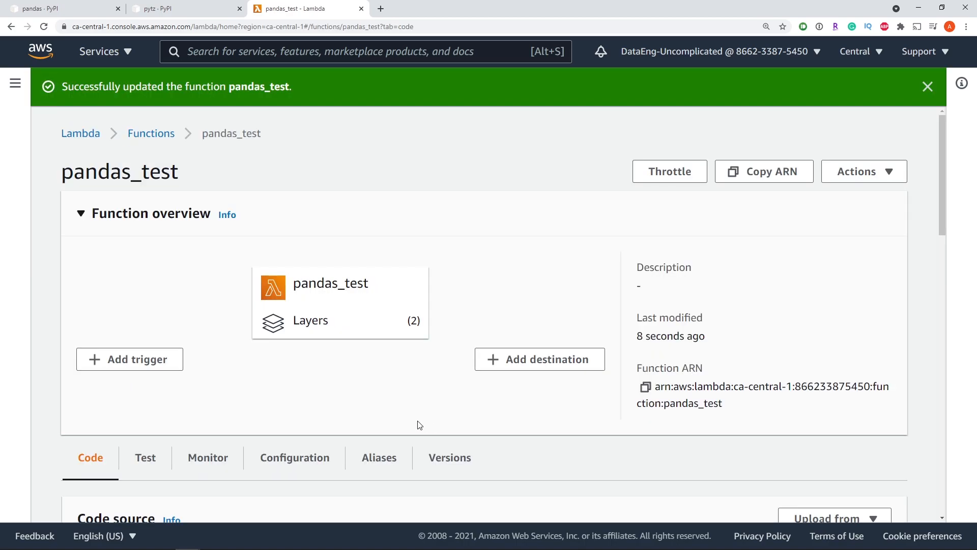
Rerun the pandas_test test from the lambda_function code tab with both layers.
scroll(down, 3)
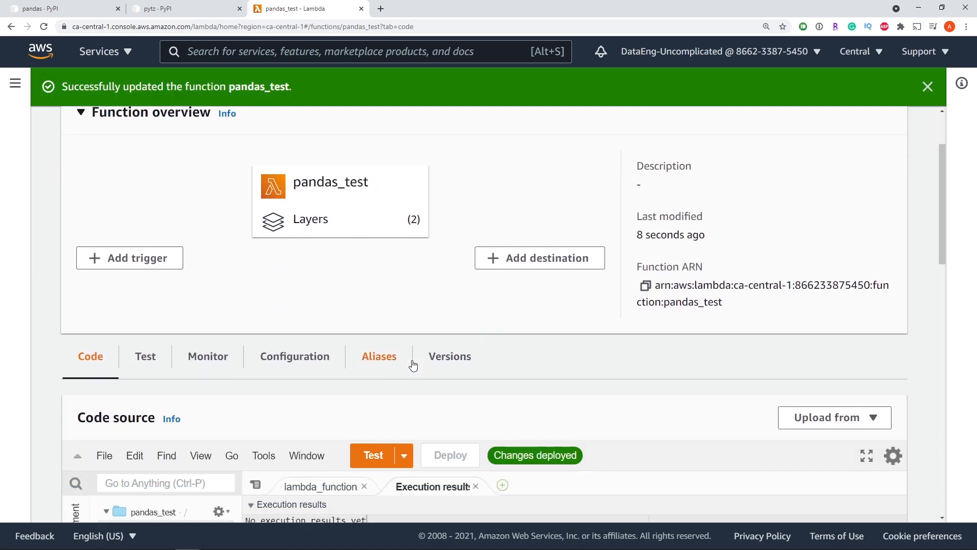
scroll(up, 3)
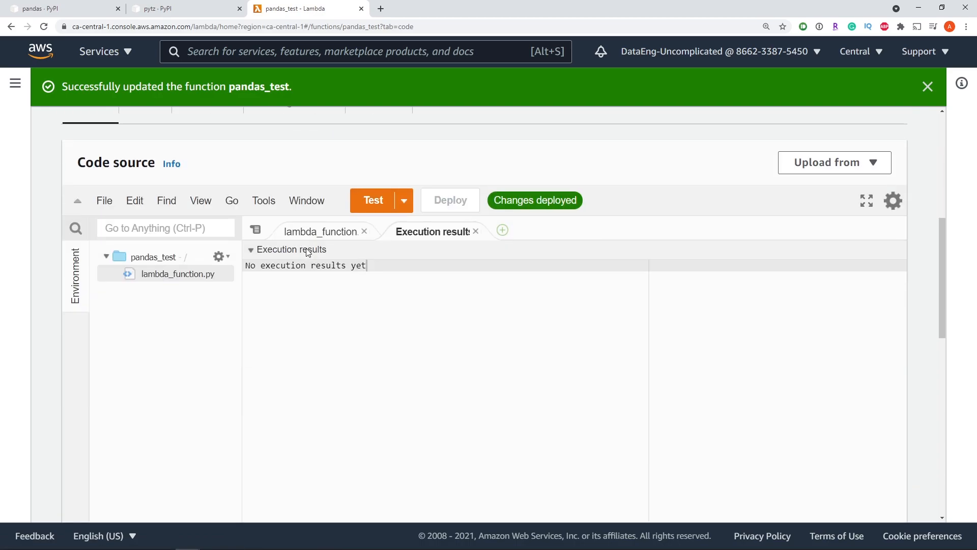
click(321, 231)
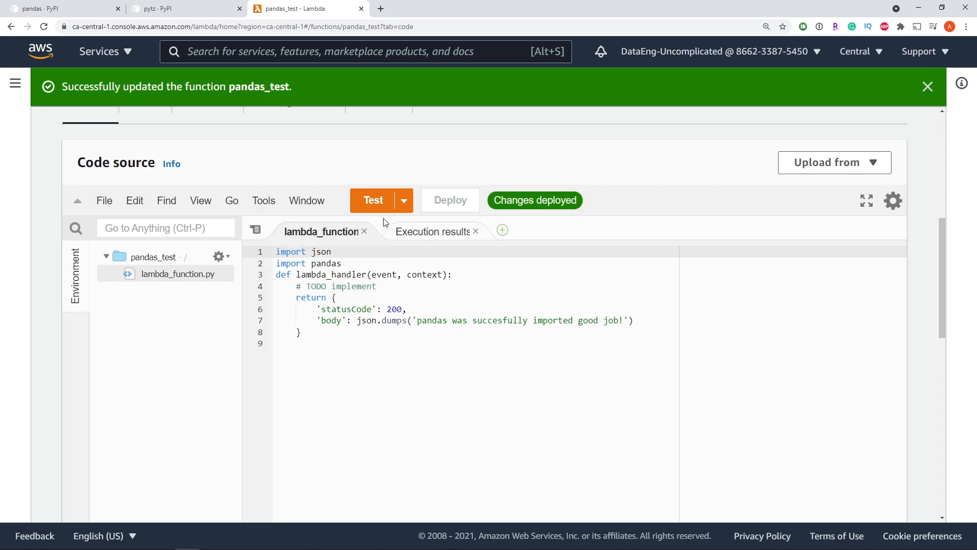
mouse_move(427, 331)
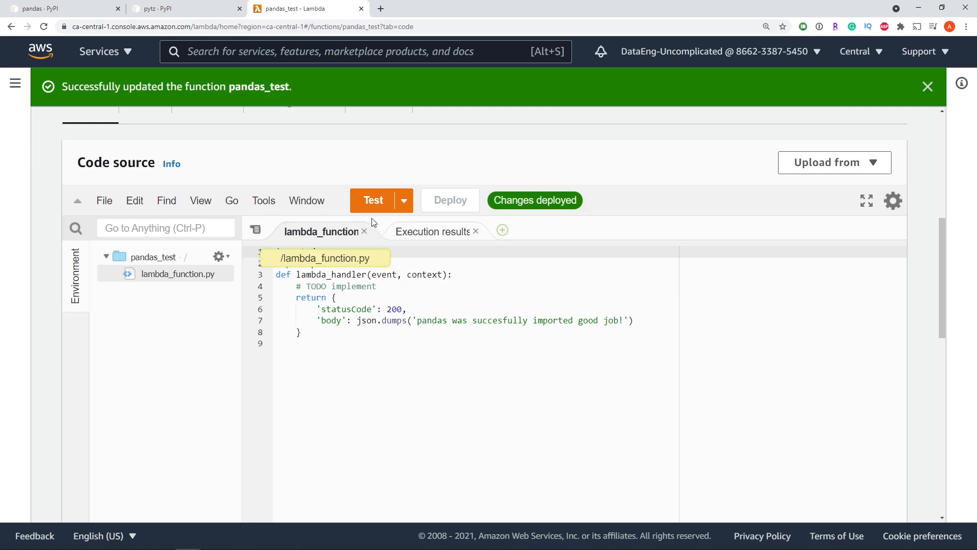
click(372, 200)
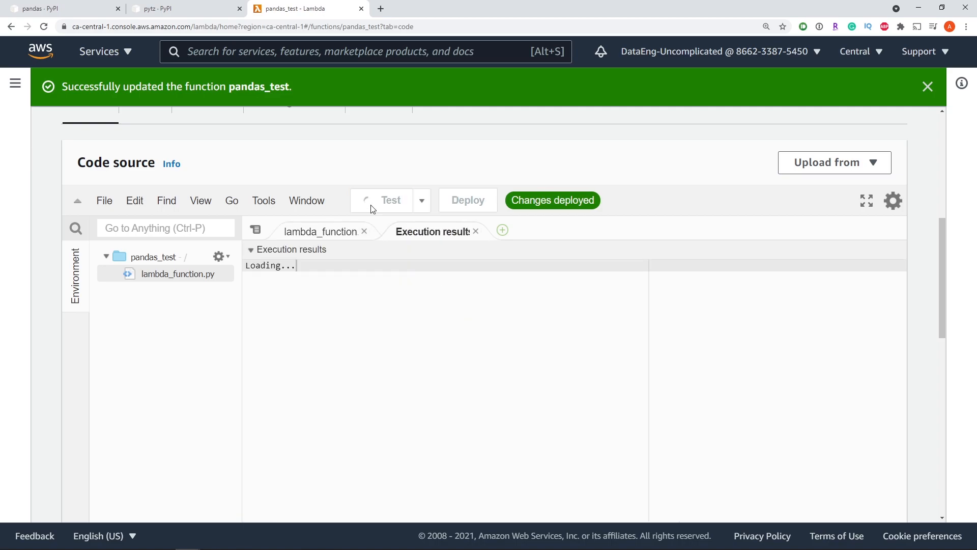